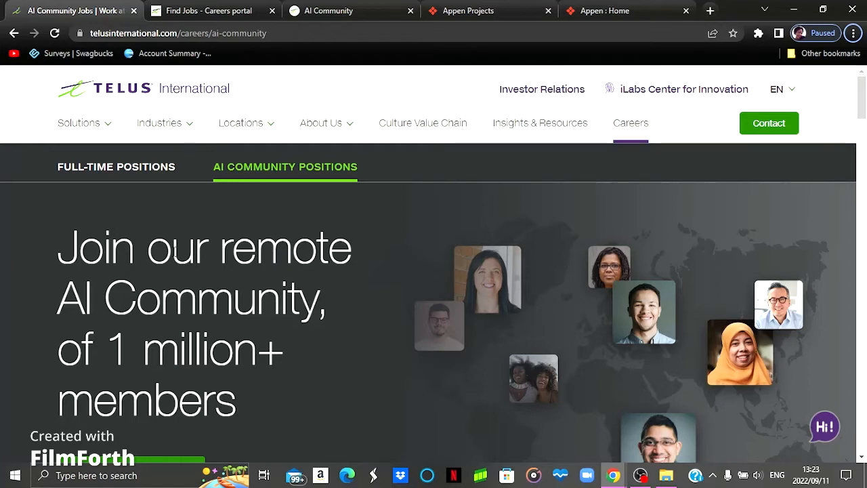
mouse_move(342, 315)
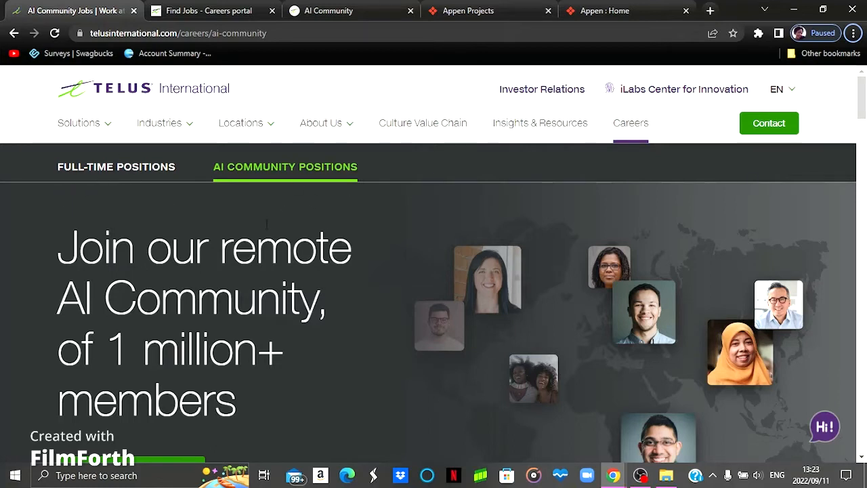
mouse_move(400, 216)
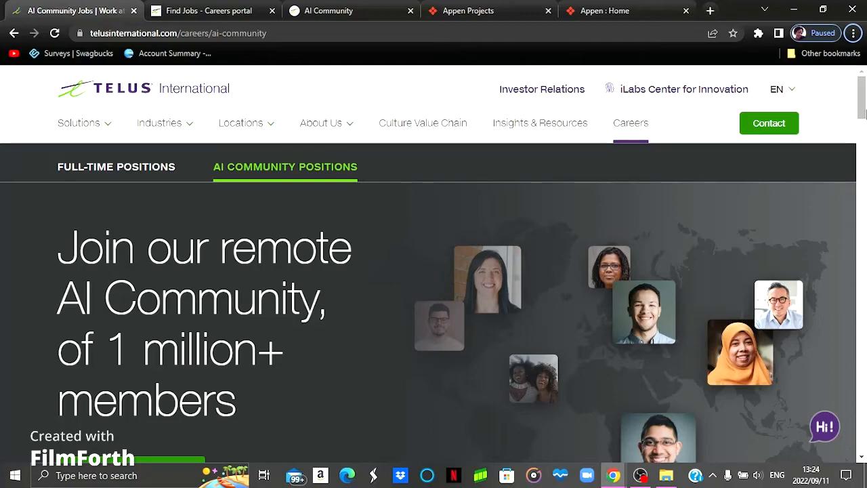
Scroll to the benefits grid and highlight the diversity and opportunity description
scroll("down", 3)
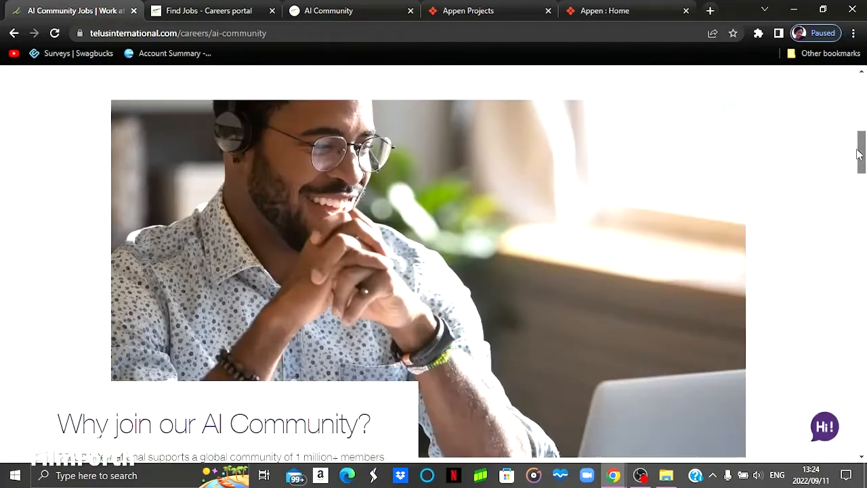
scroll("down", 3)
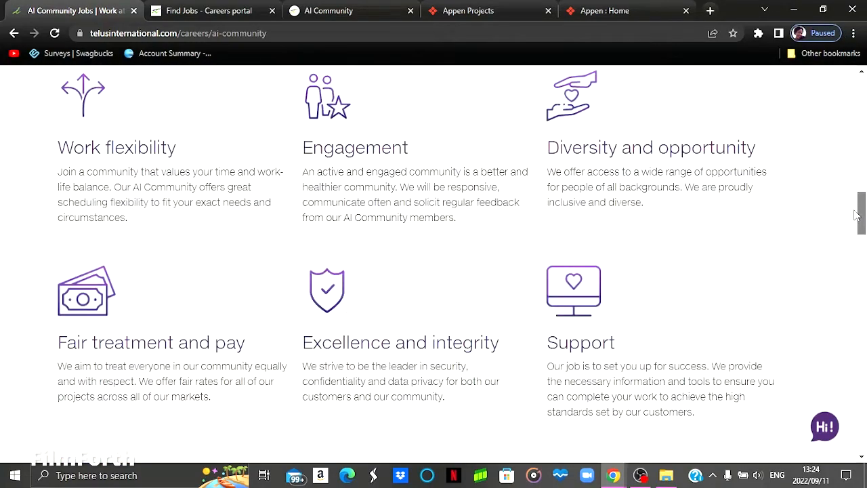
scroll("up", 3)
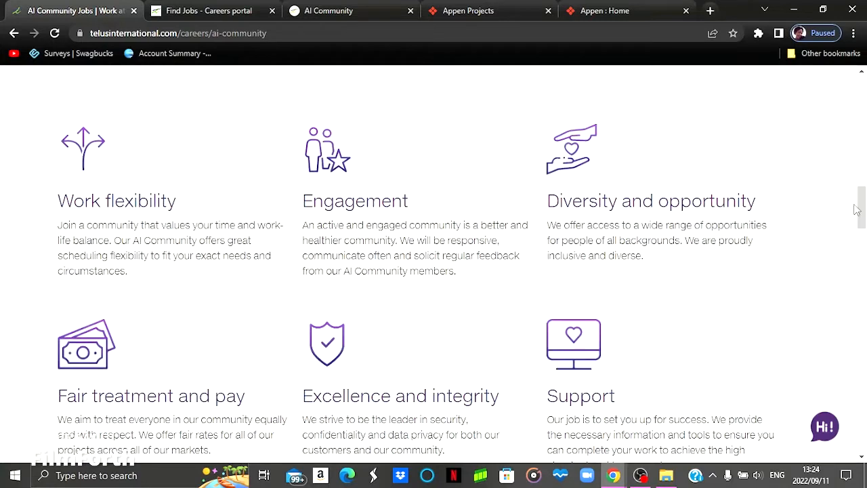
mouse_move(82, 192)
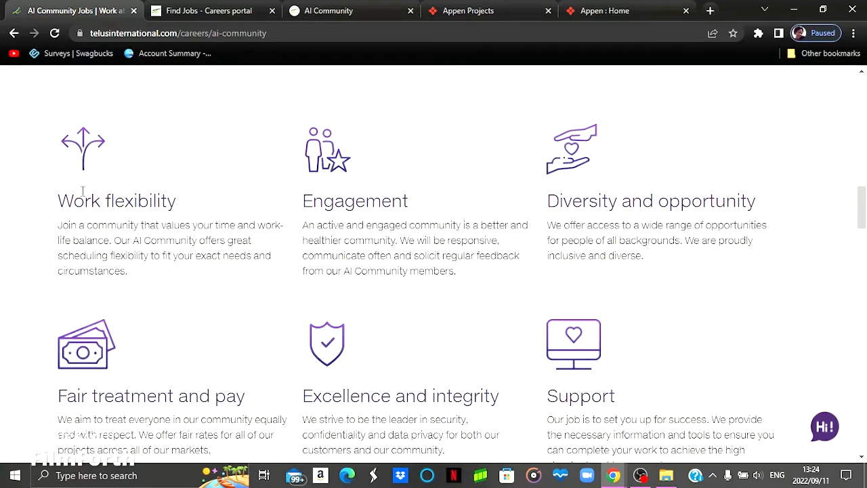
mouse_move(188, 201)
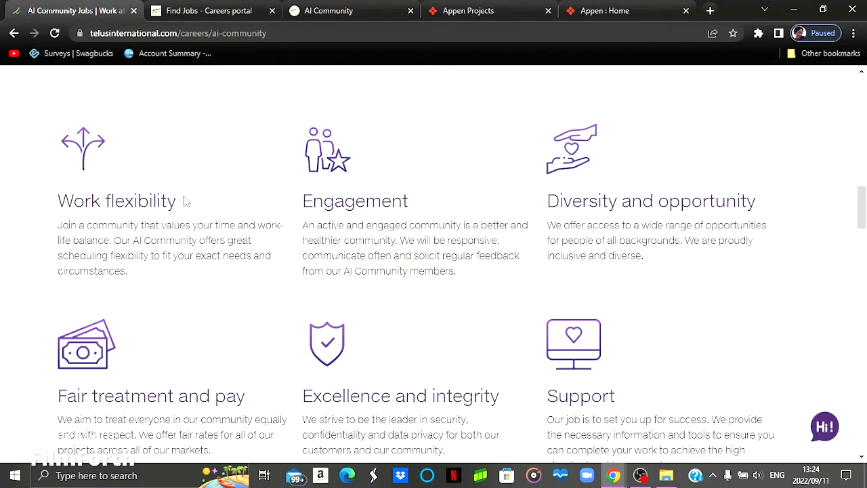
mouse_move(299, 206)
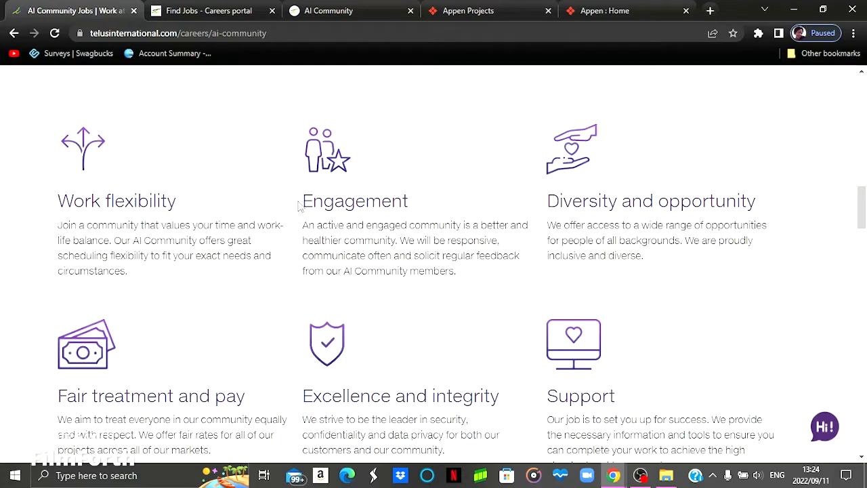
double_click(354, 200)
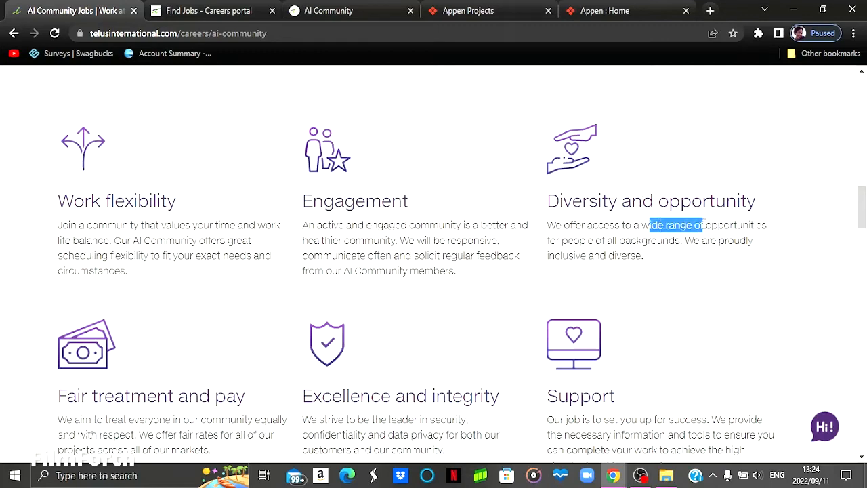
left_click_drag(702, 224, 752, 239)
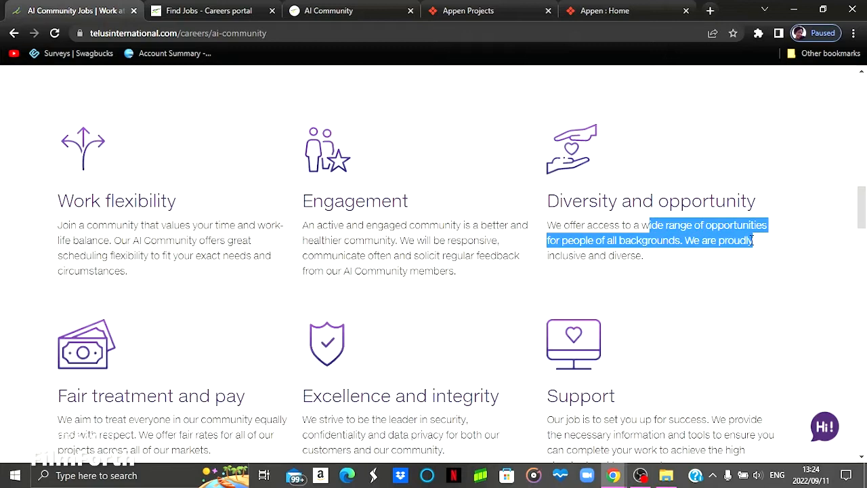
Highlight the fair treatment and rates paragraph, then clear the selection
scroll("down", 3)
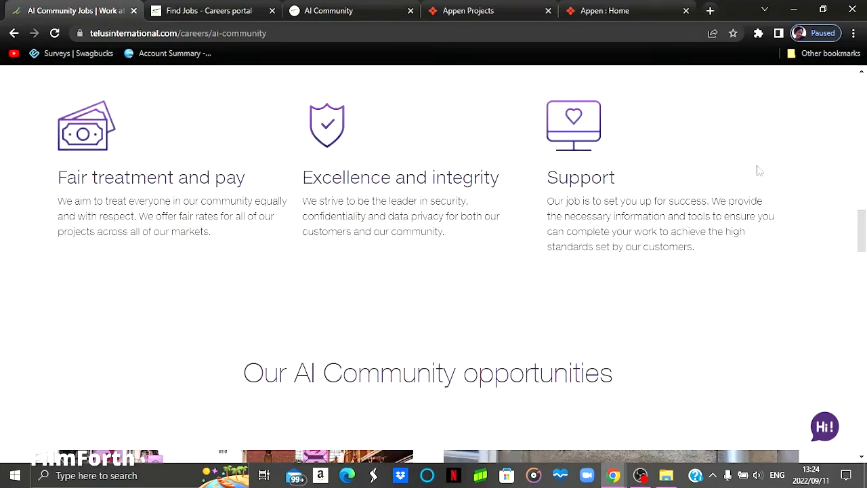
mouse_move(101, 194)
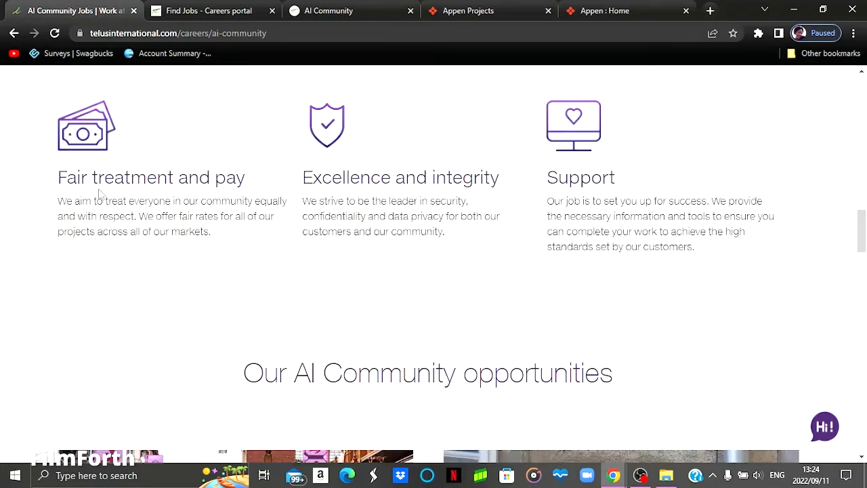
left_click_drag(133, 201, 211, 231)
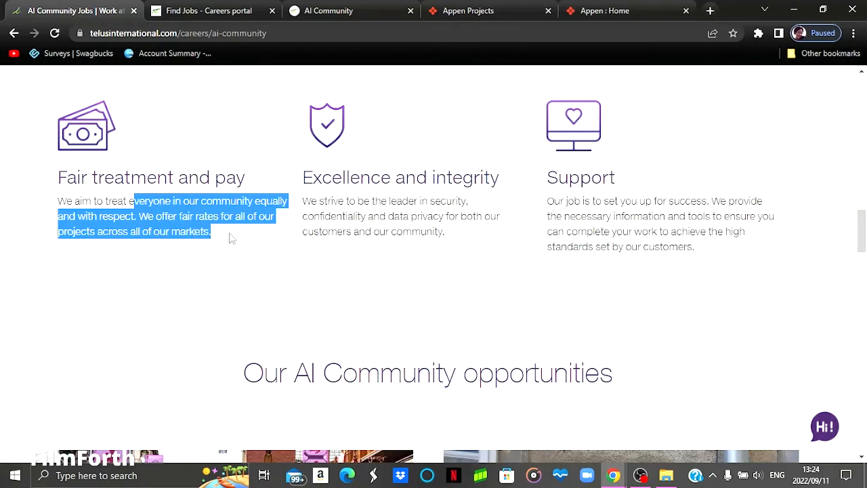
mouse_move(264, 233)
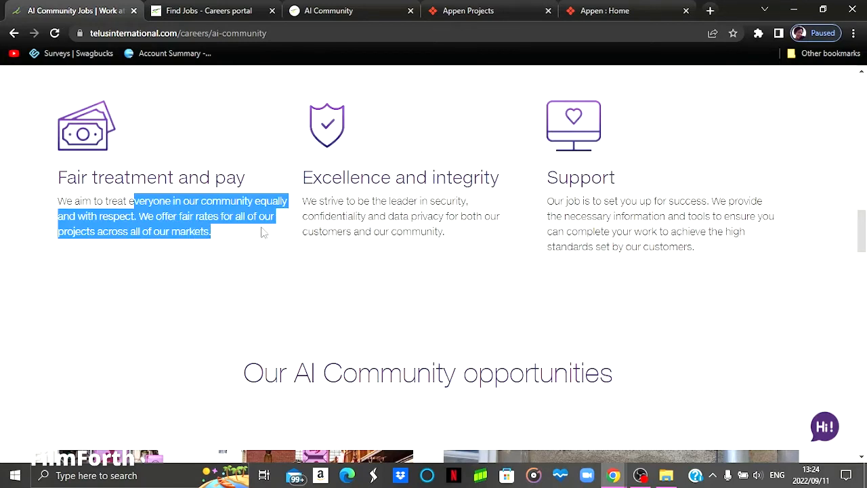
left_click(299, 301)
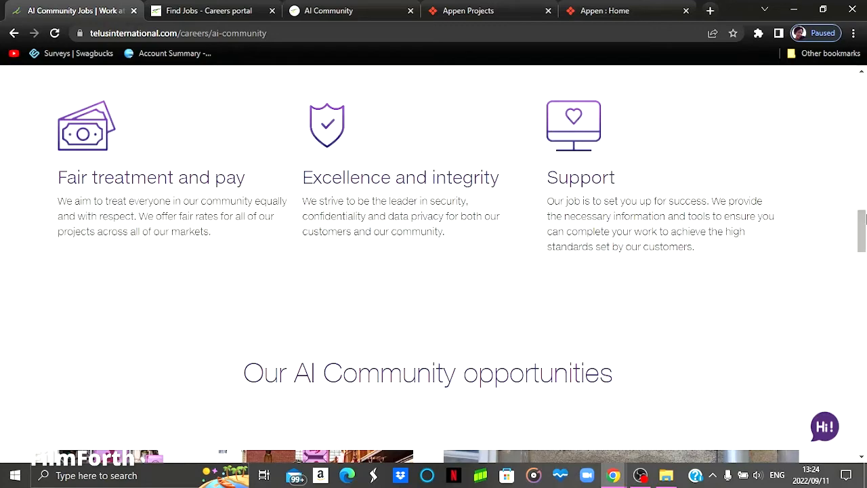
Highlight the Data annotation and Data enrichment headings, then scroll to the remote-work testimonial
scroll("down", 3)
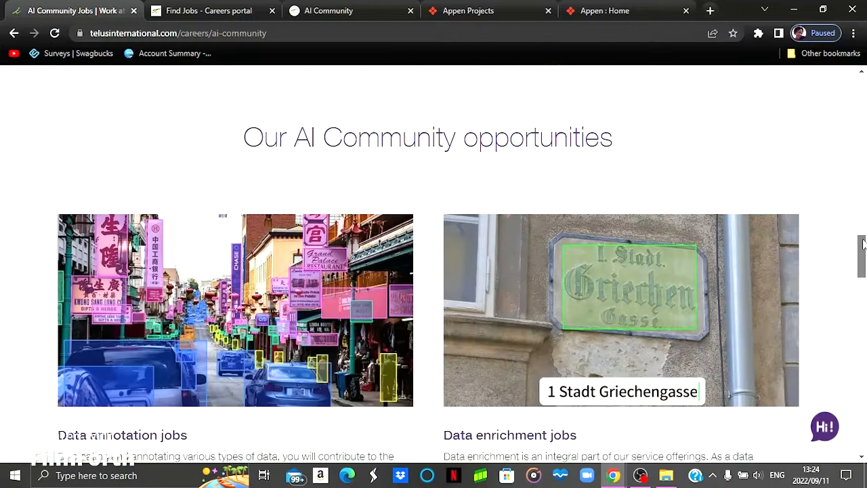
scroll("down", 3)
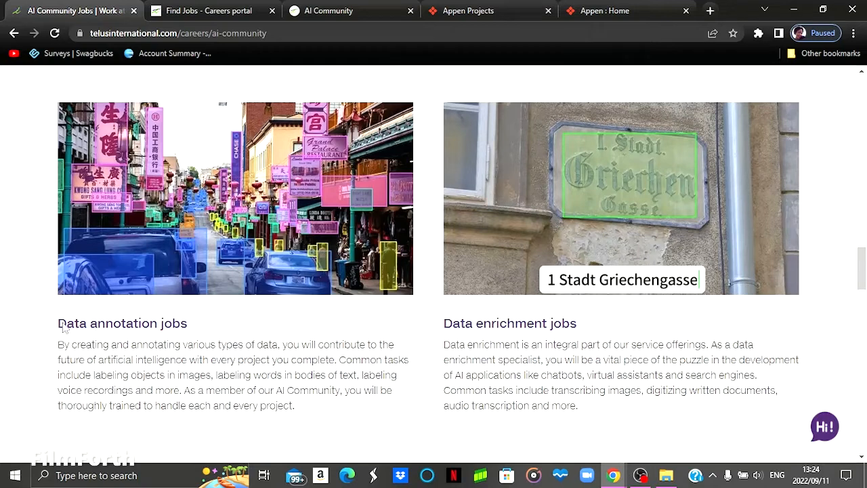
double_click(122, 323)
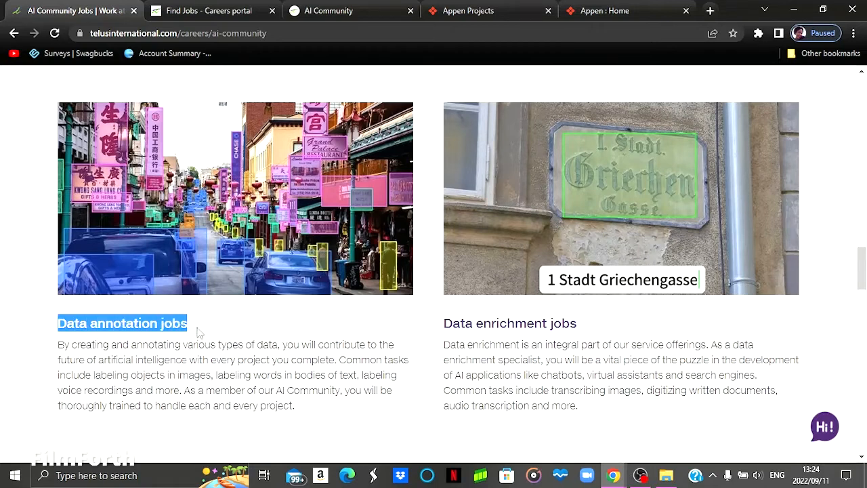
double_click(509, 322)
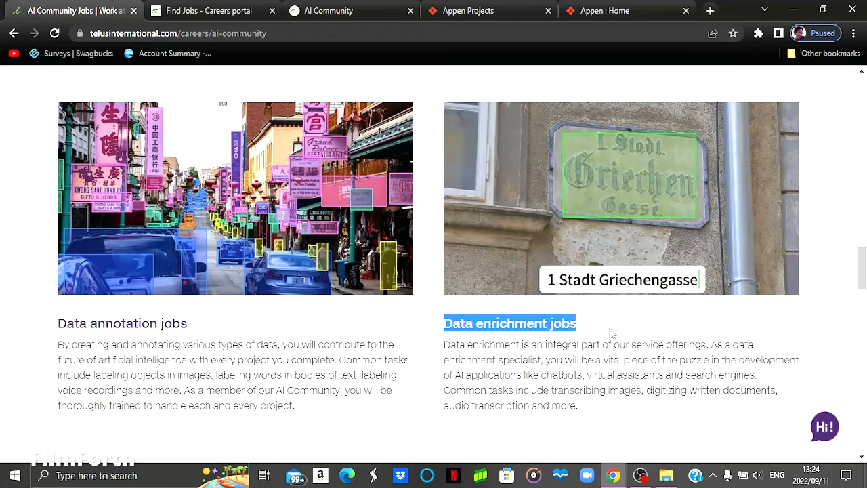
scroll("down", 3)
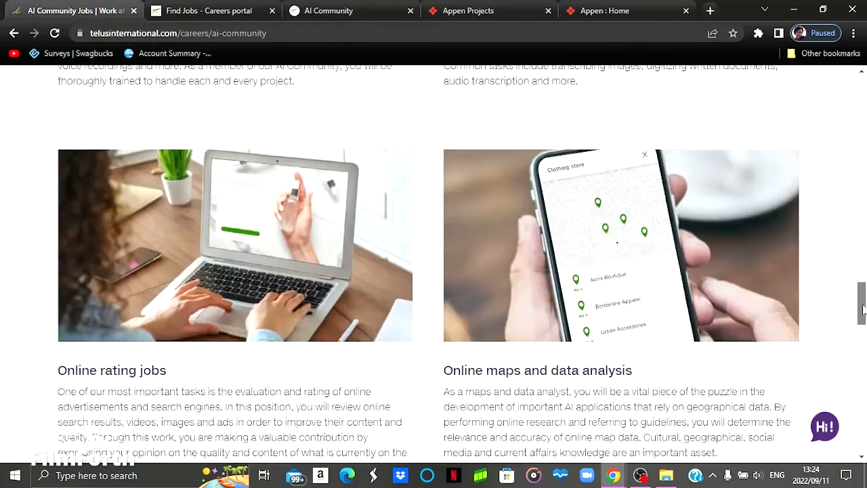
scroll("down", 3)
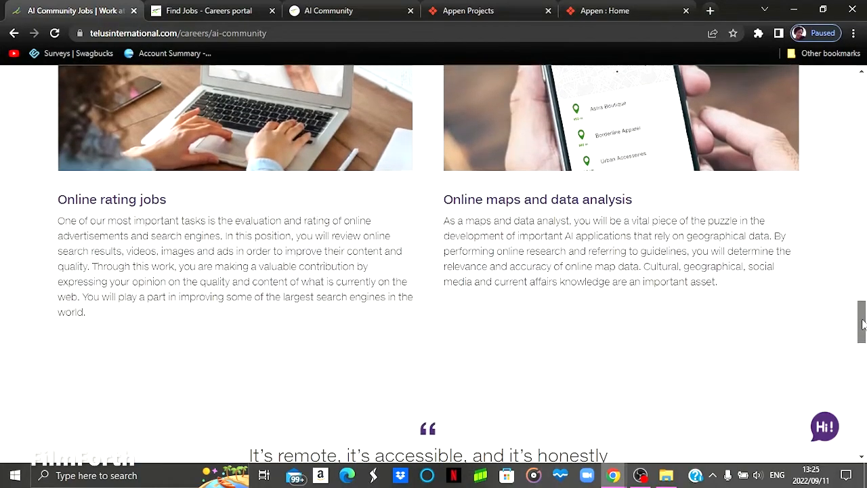
scroll("down", 3)
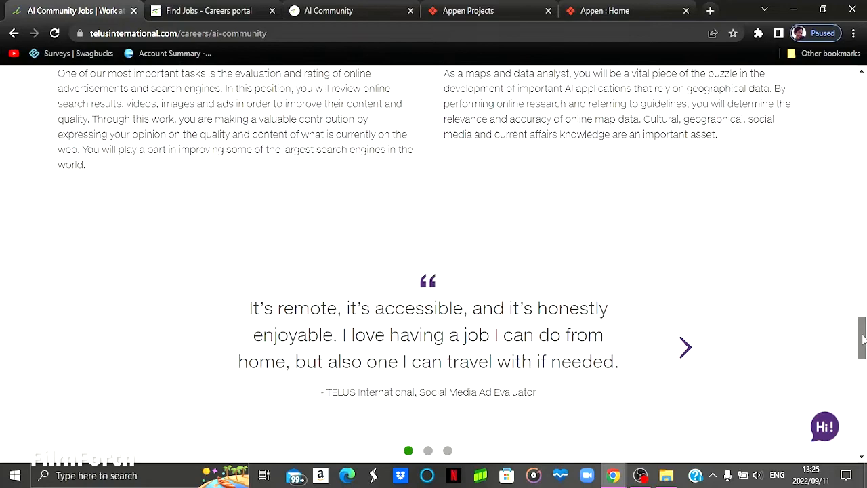
Scroll past the testimonial to the closing join section and site footer
scroll("down", 3)
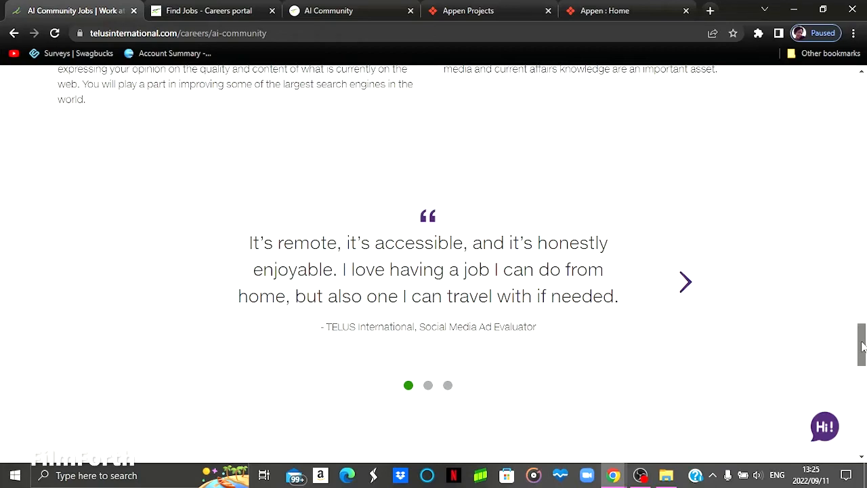
scroll("down", 3)
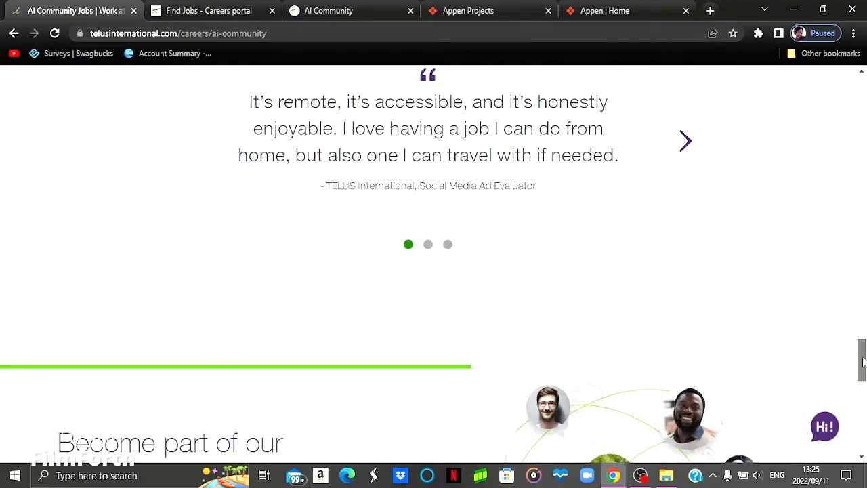
scroll("down", 3)
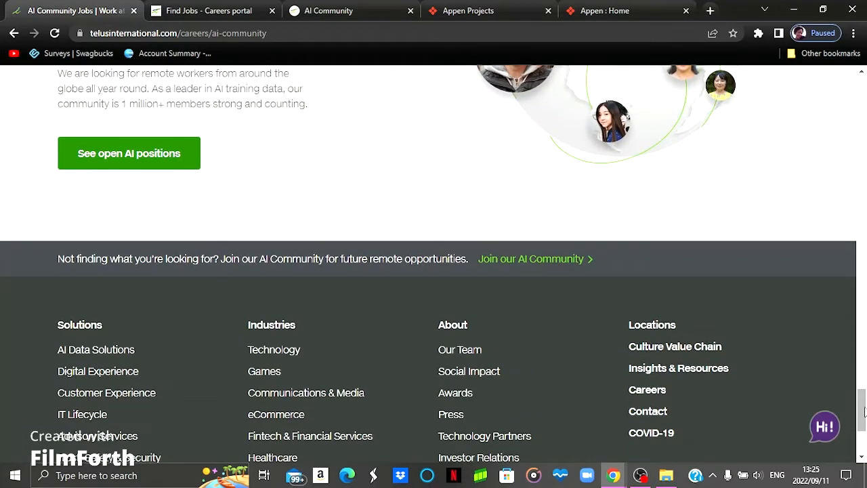
mouse_move(500, 263)
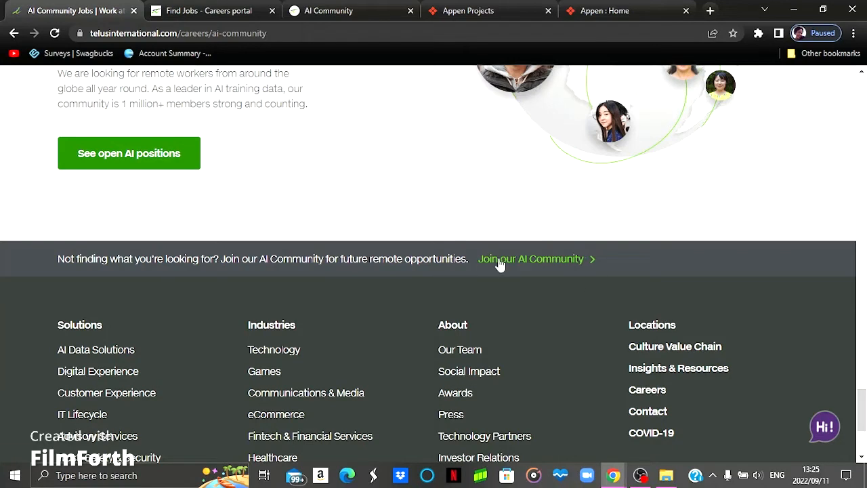
mouse_move(462, 196)
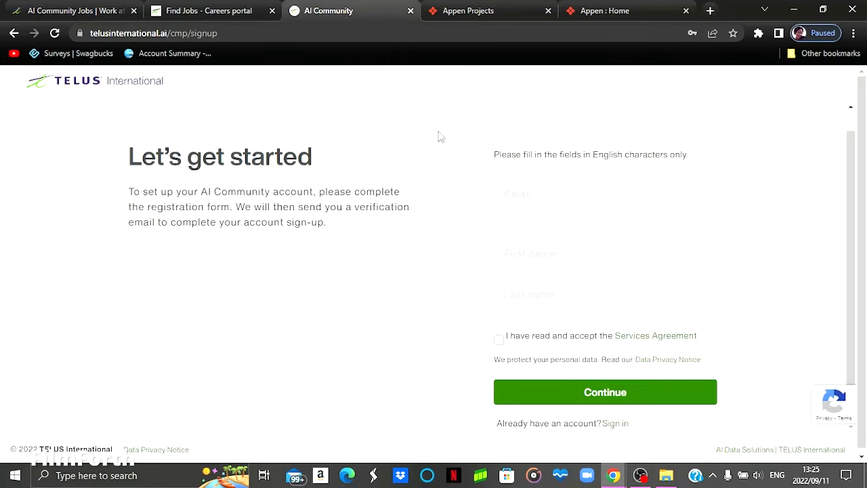
mouse_move(407, 301)
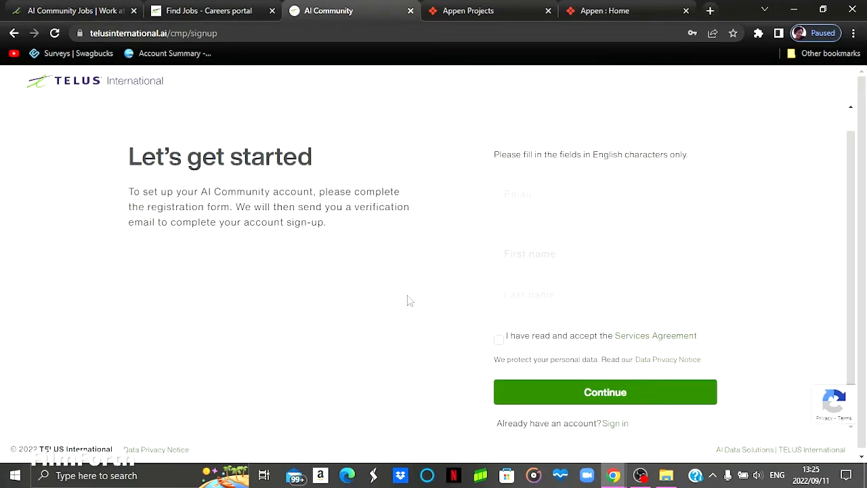
Review the 'Let's get started' form, briefly selecting the verification email note
left_click(605, 253)
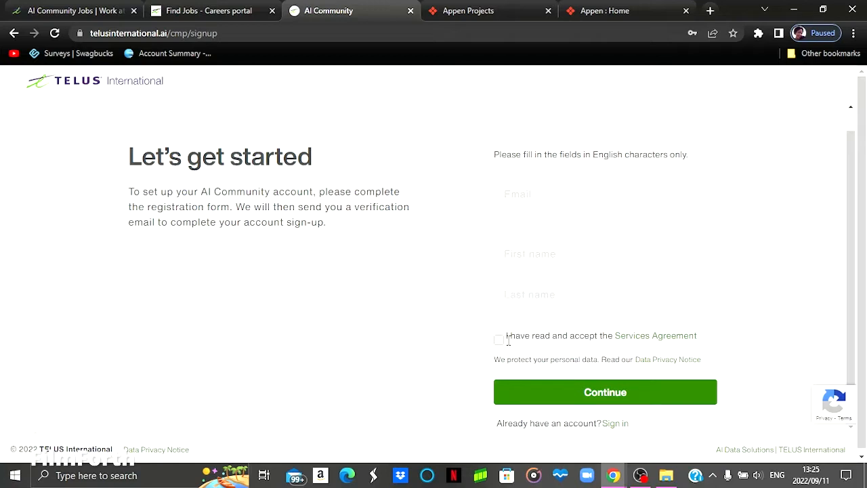
left_click(605, 293)
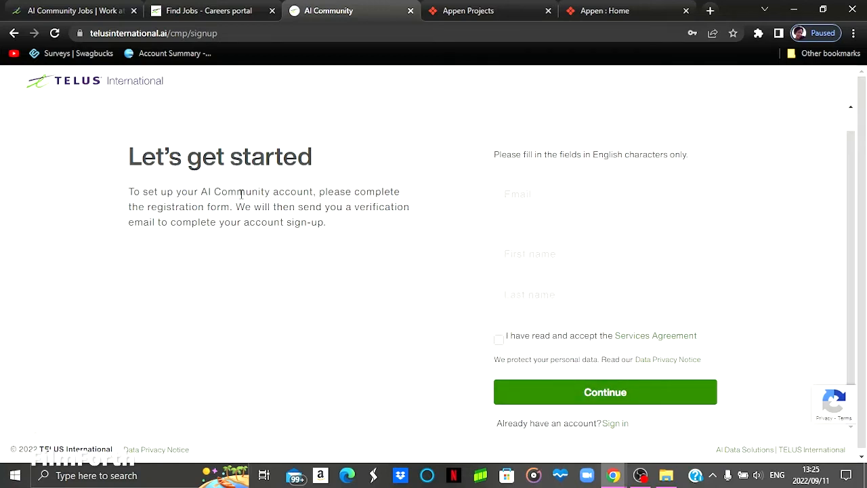
double_click(252, 207)
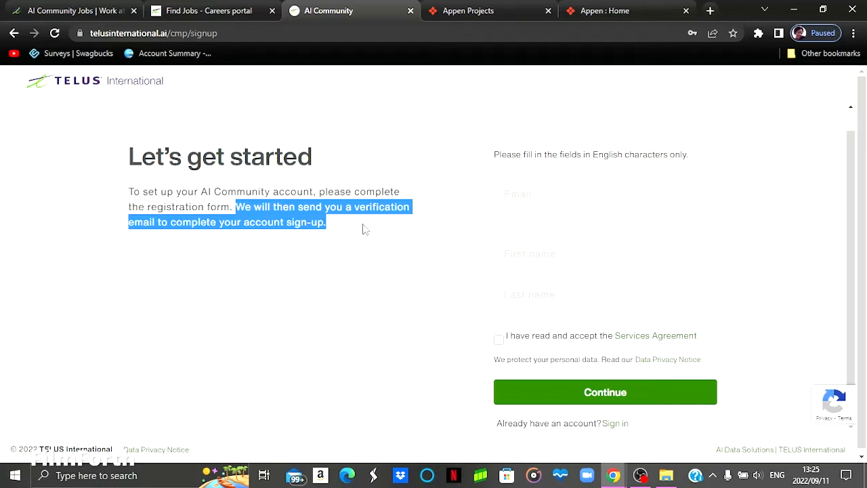
left_click(604, 194)
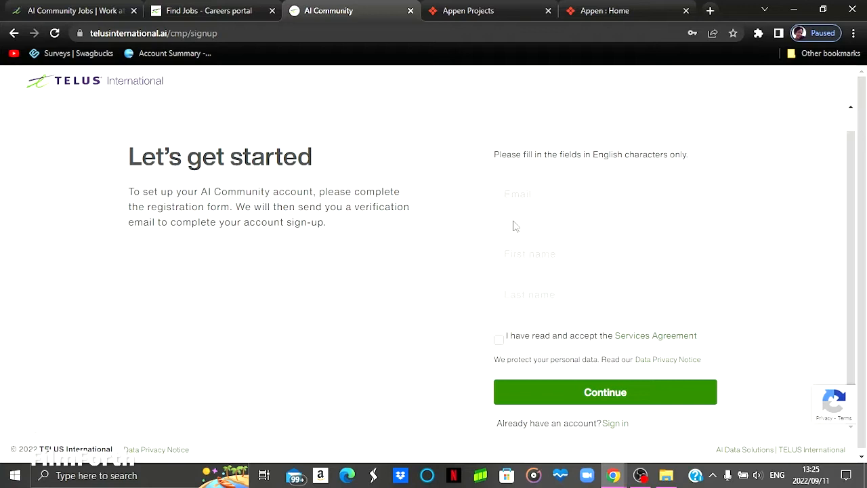
mouse_move(237, 93)
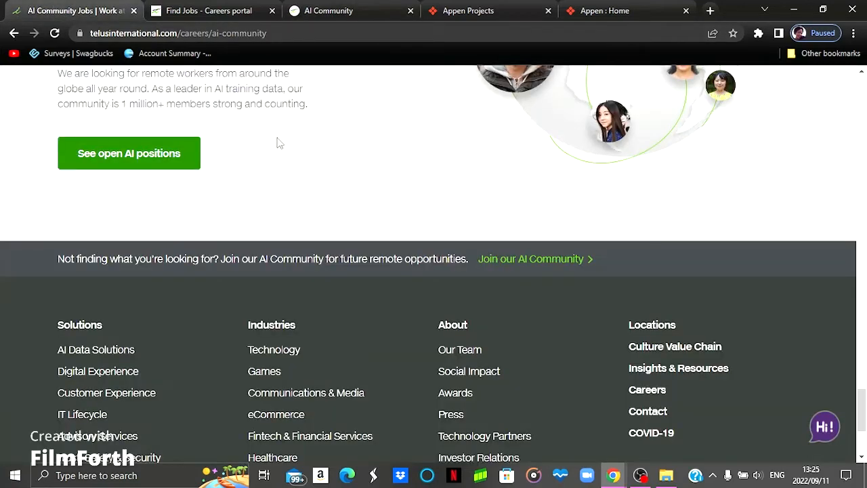
mouse_move(338, 204)
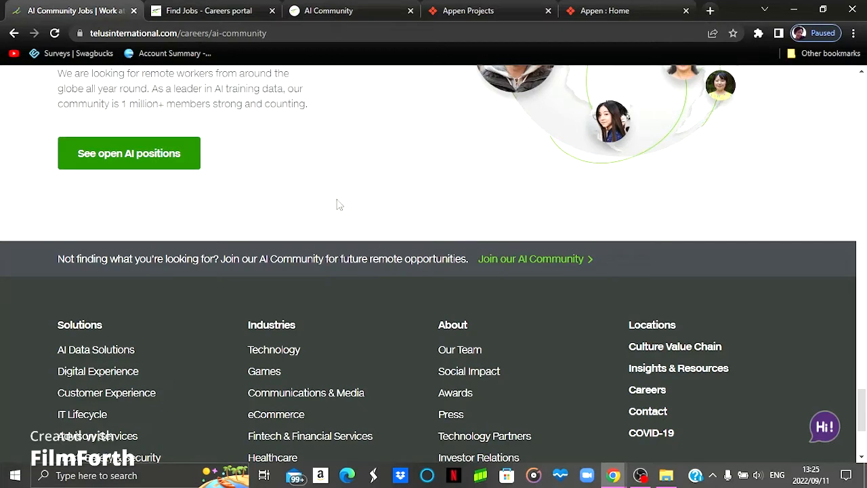
mouse_move(178, 205)
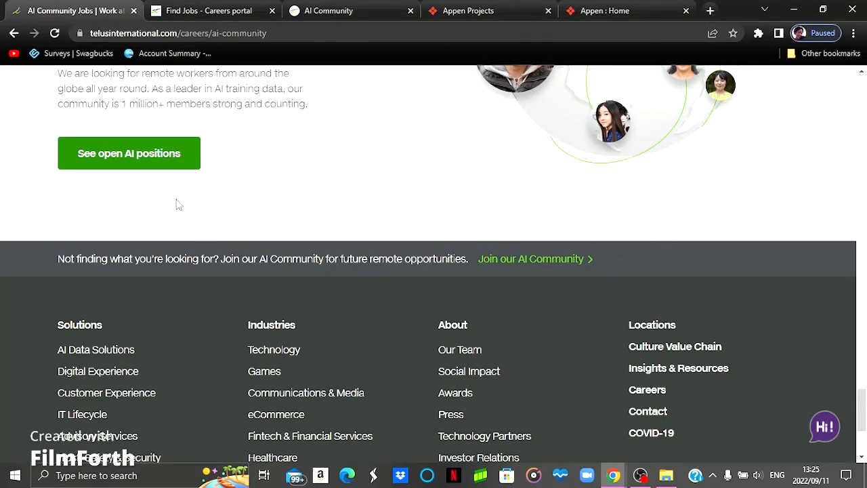
mouse_move(81, 157)
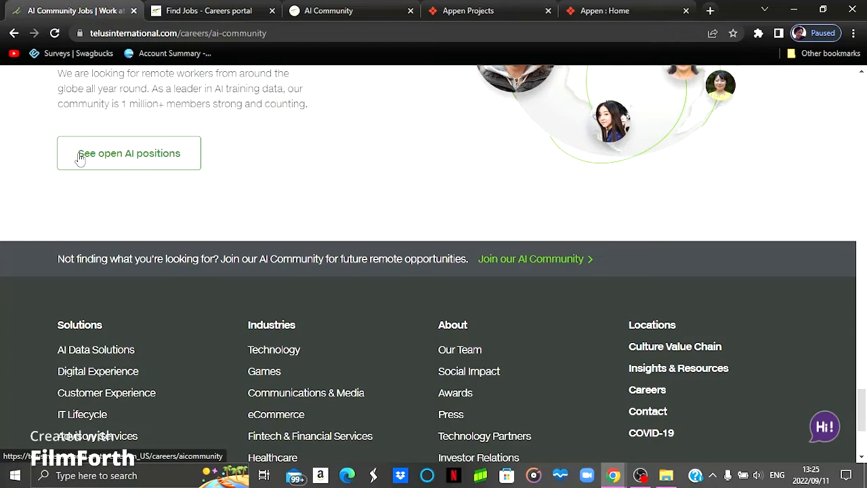
mouse_move(148, 168)
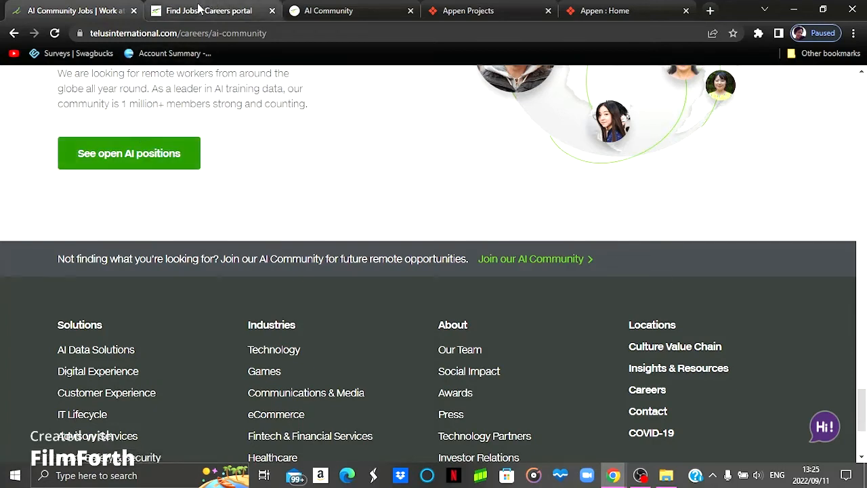
Switch to the 'Find Jobs - Careers portal' tab listing open positions
left_click(128, 152)
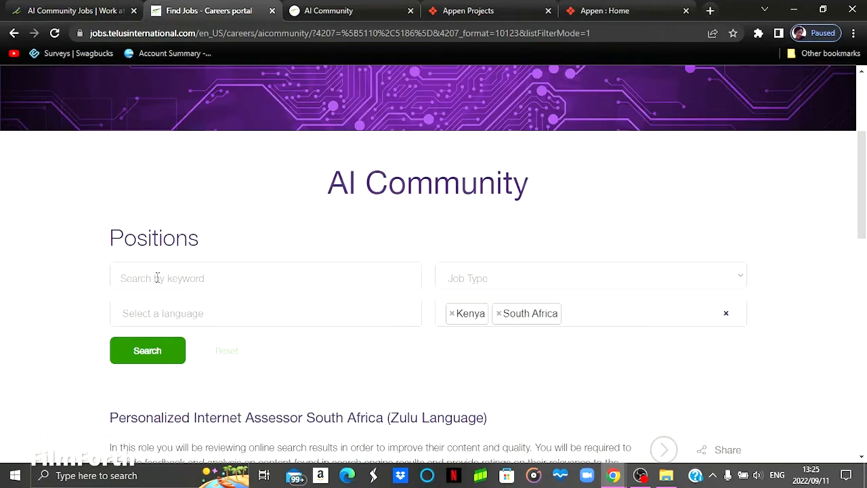
mouse_move(373, 329)
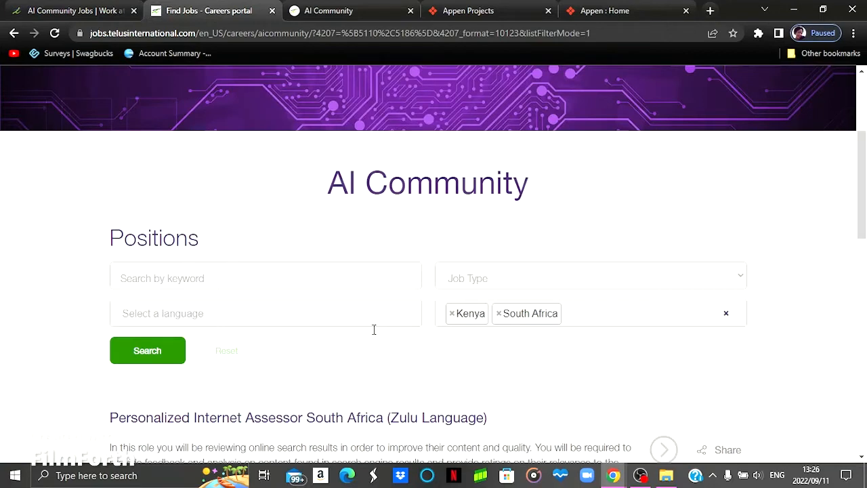
left_click(590, 277)
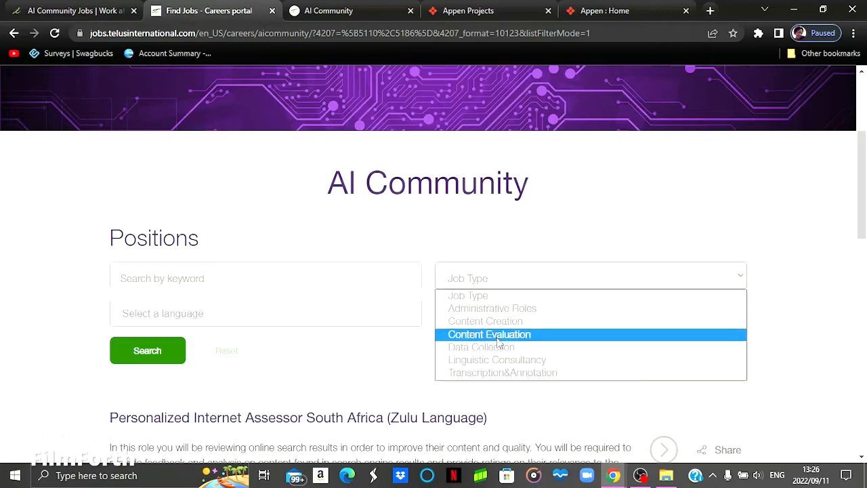
mouse_move(502, 372)
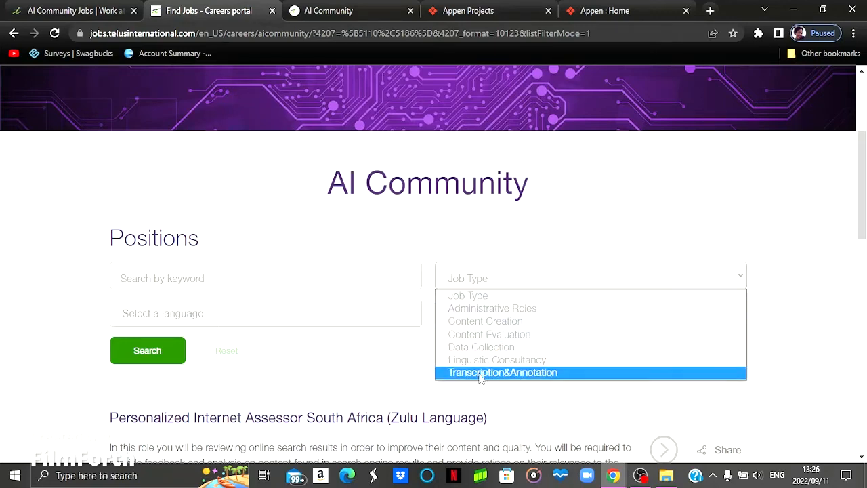
left_click(501, 373)
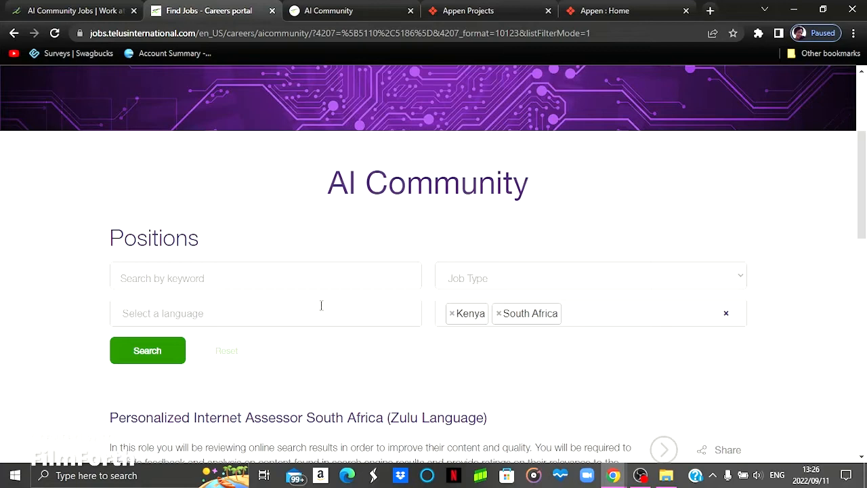
mouse_move(708, 333)
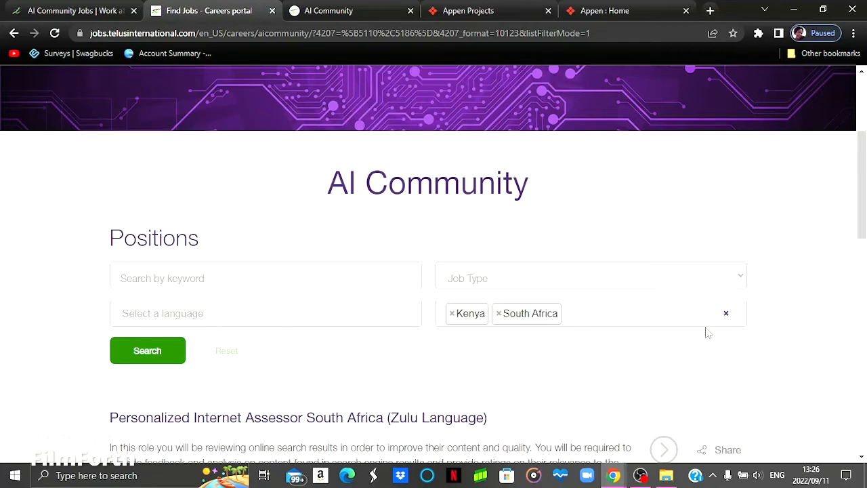
mouse_move(494, 334)
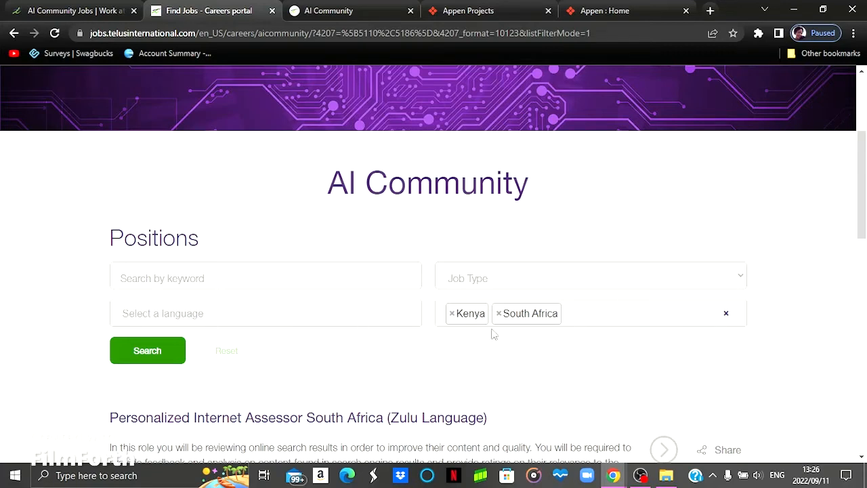
mouse_move(552, 258)
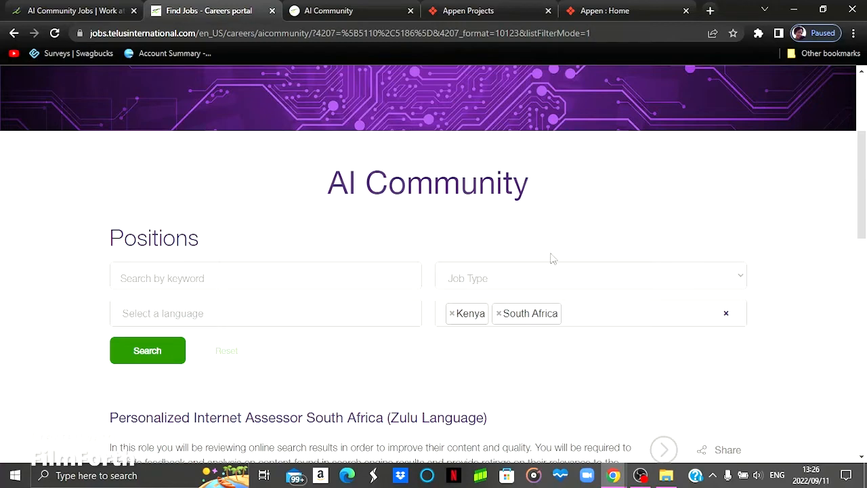
mouse_move(687, 236)
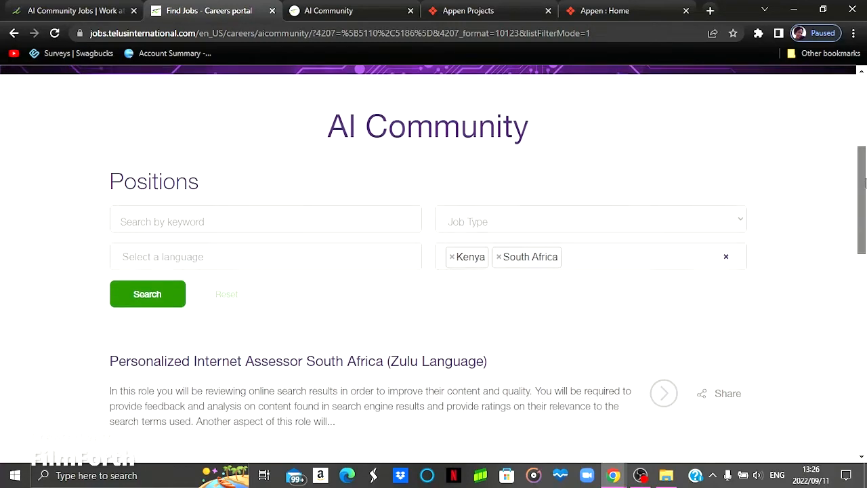
Scroll to the end of the six results and open Selfies Data Collection Project - South Africa
scroll("down", 3)
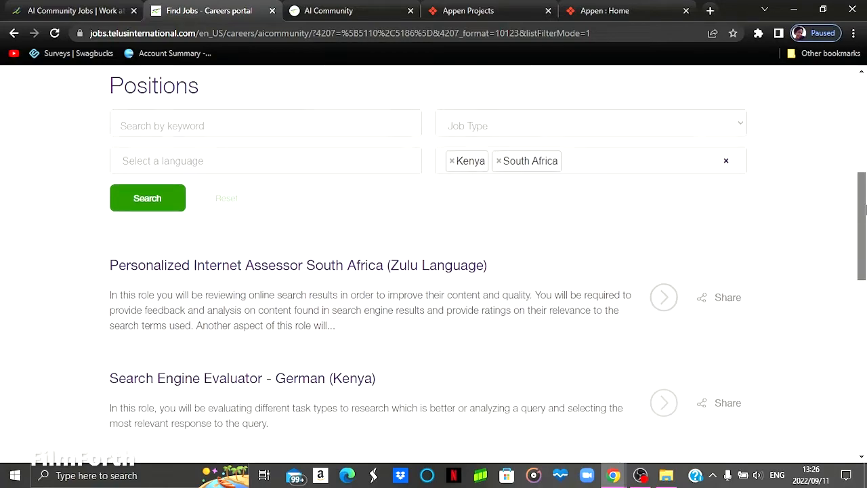
scroll("down", 3)
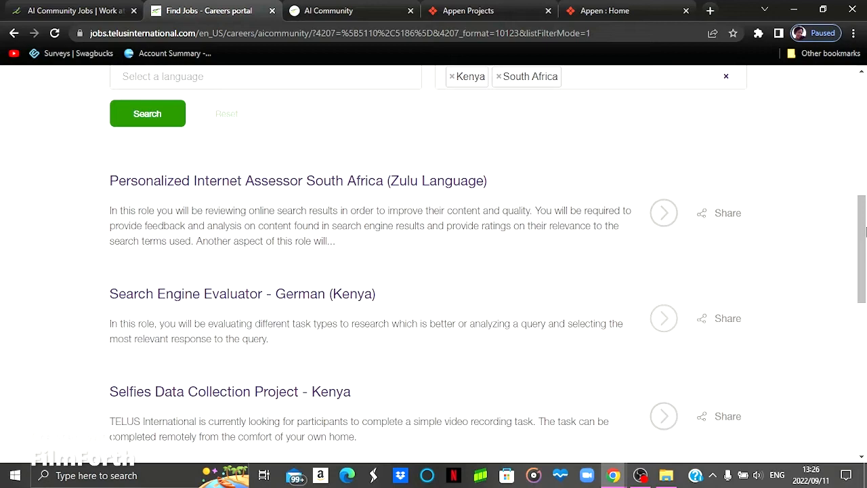
mouse_move(597, 226)
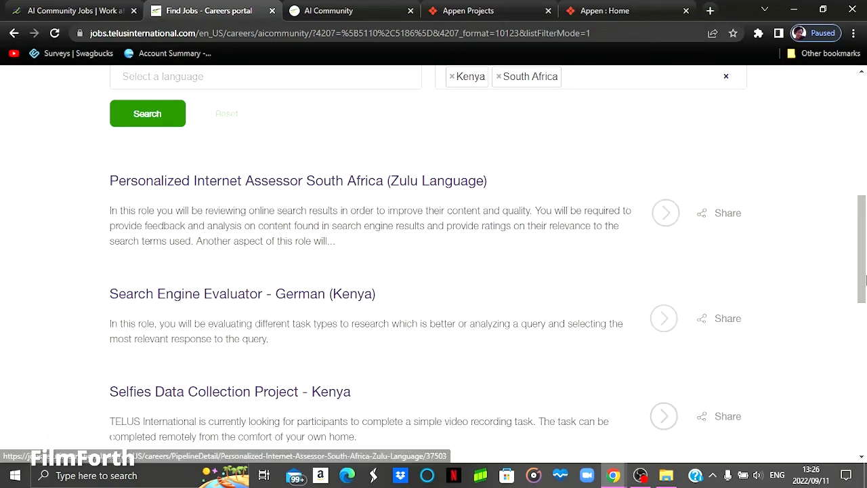
scroll("down", 3)
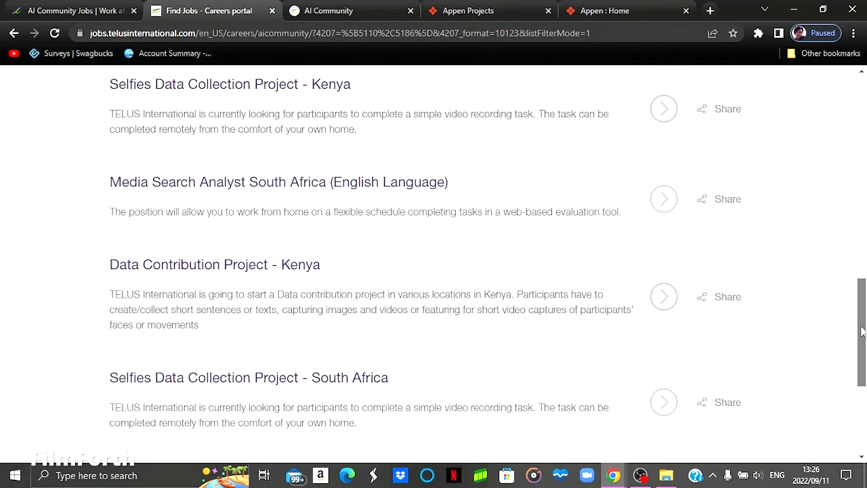
scroll("down", 3)
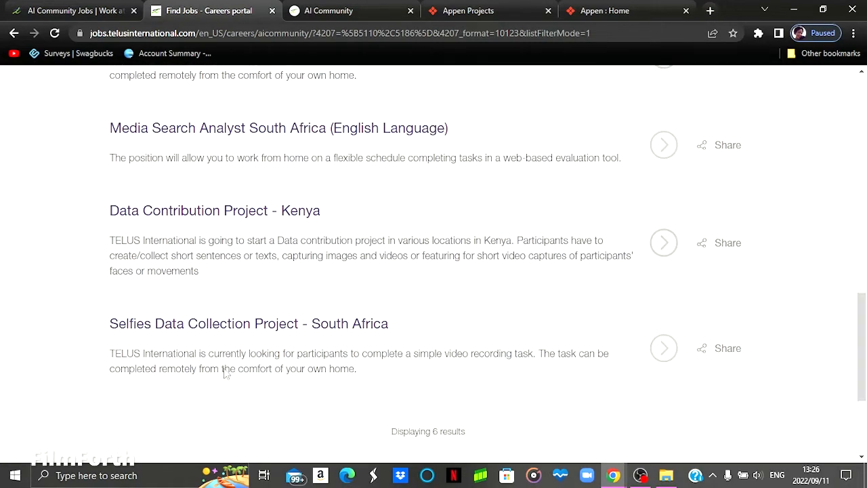
mouse_move(248, 323)
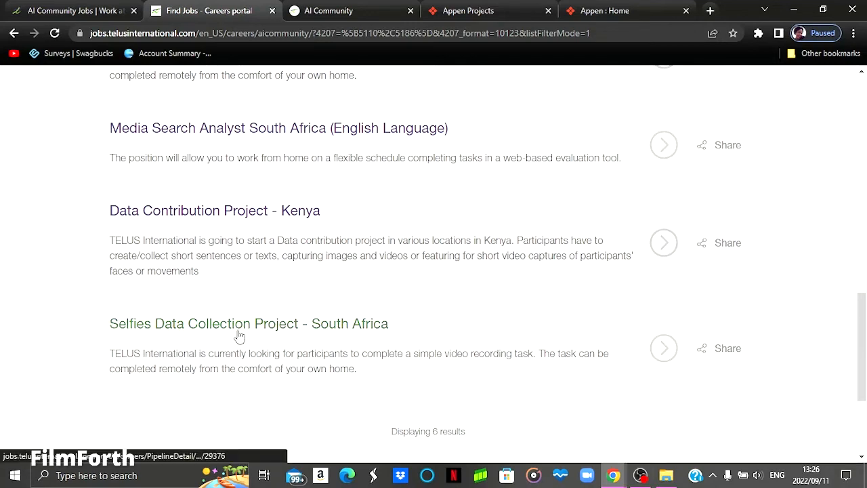
mouse_move(266, 391)
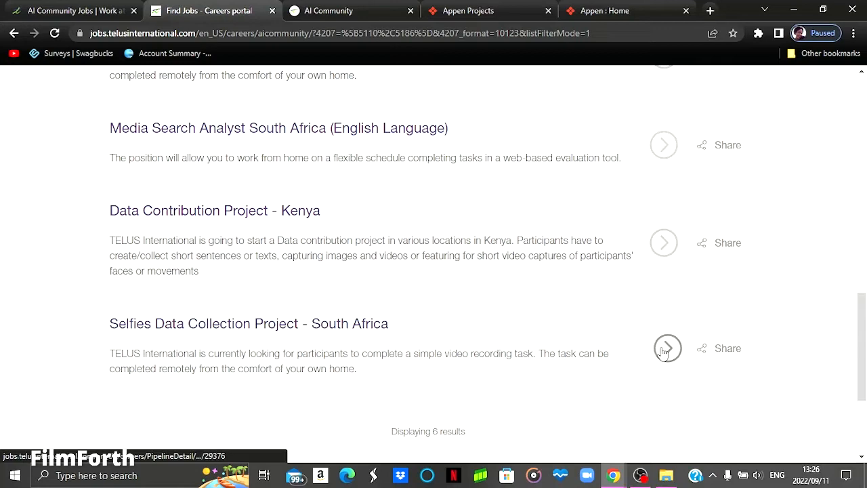
left_click(666, 348)
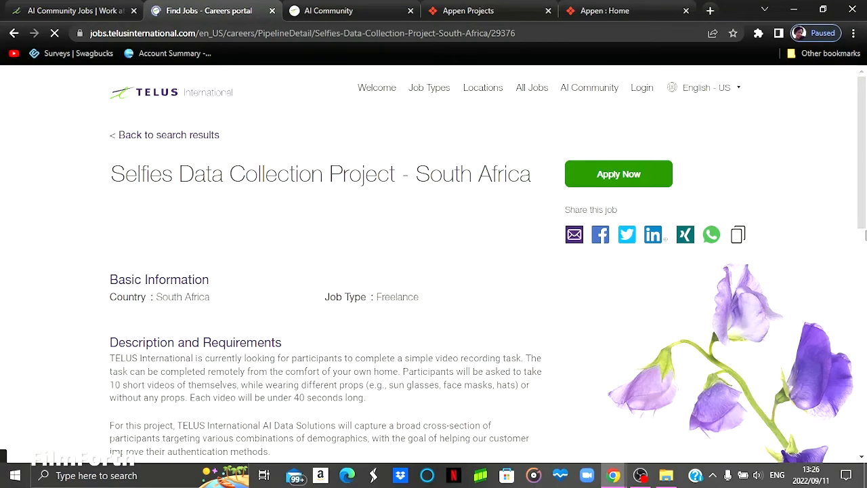
Read the job's $20 PayPal payment and age, camera and internet requirements
scroll("down", 3)
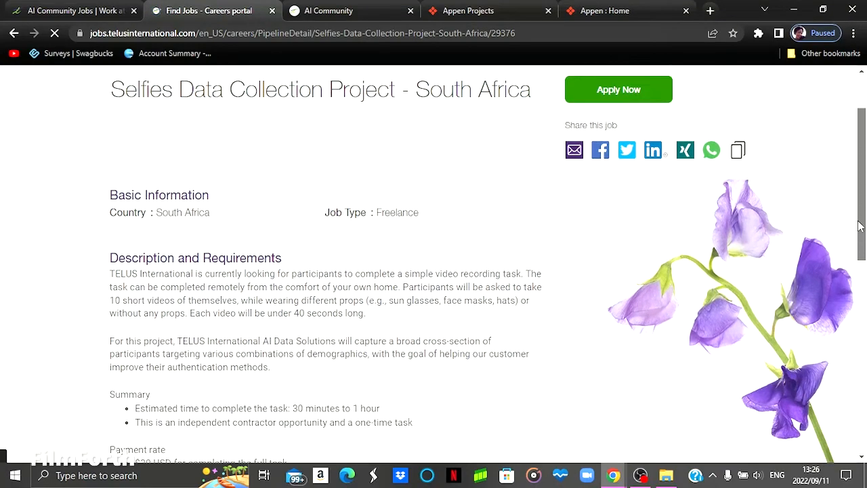
scroll("down", 3)
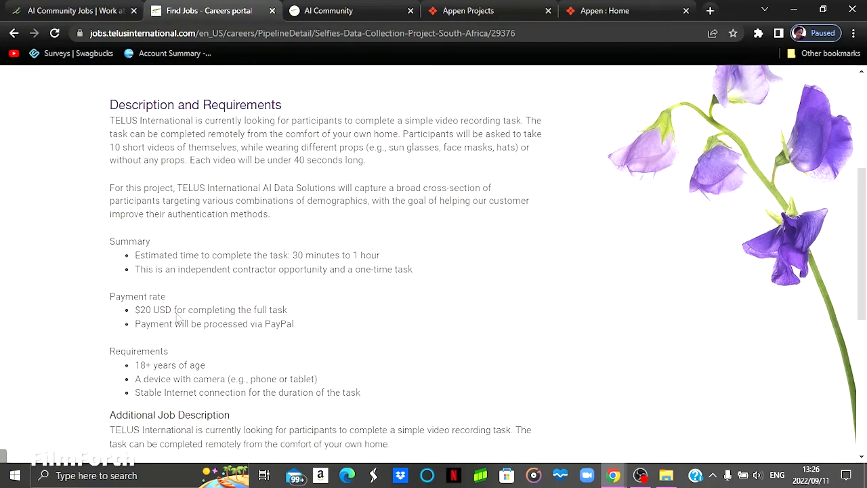
mouse_move(181, 386)
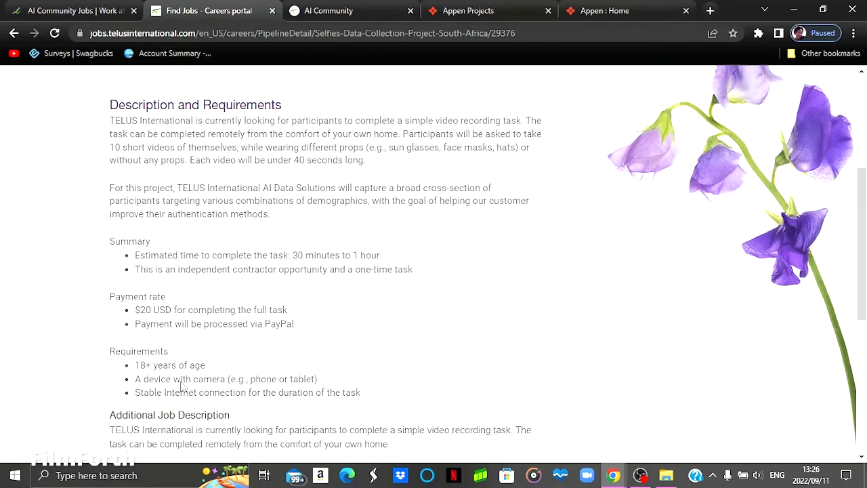
mouse_move(862, 219)
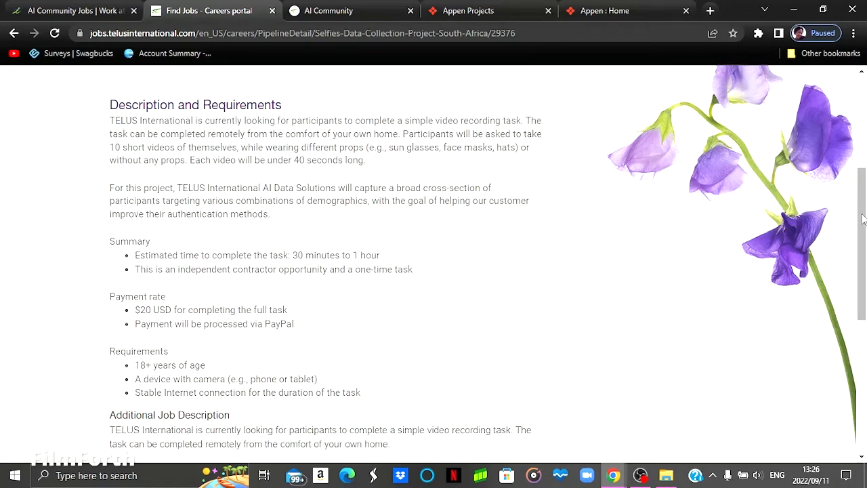
scroll("down", 3)
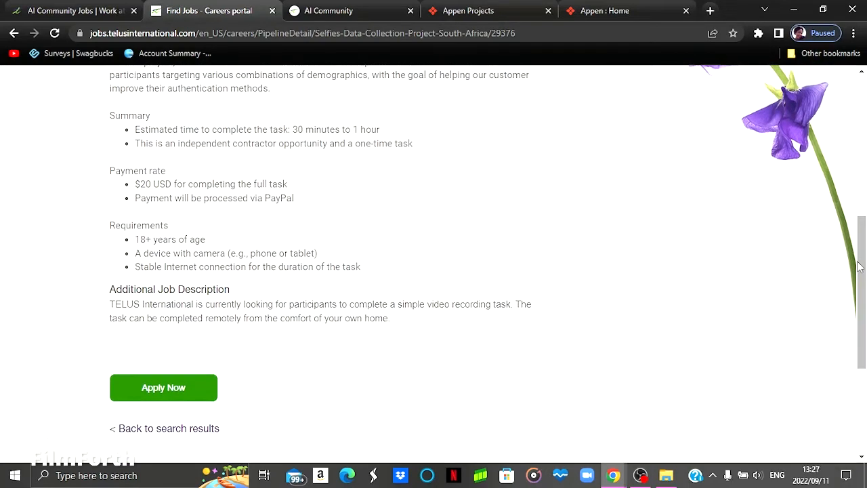
scroll("up", 3)
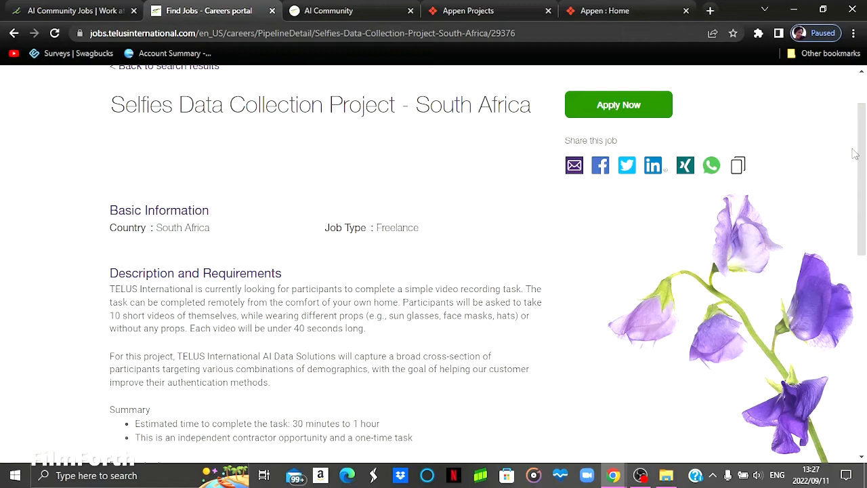
Switch to the Appen : Home tab and briefly highlight the over-one-million-people tagline
left_click(602, 10)
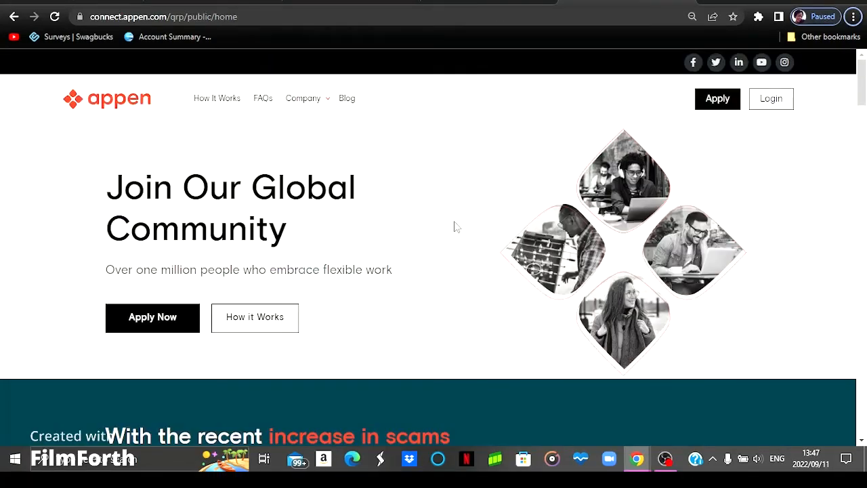
mouse_move(455, 253)
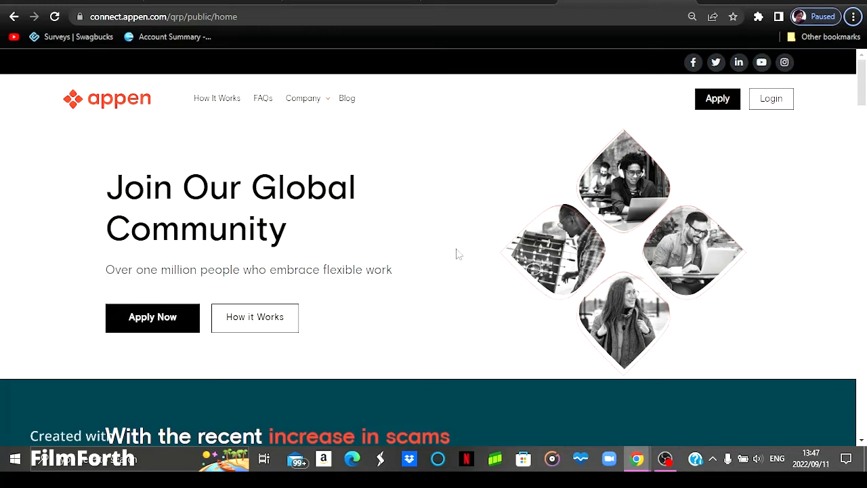
mouse_move(416, 284)
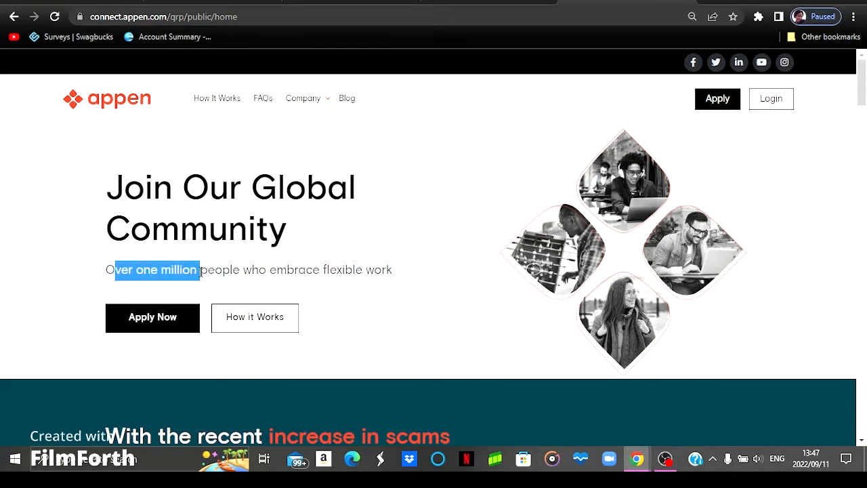
left_click_drag(199, 270, 392, 269)
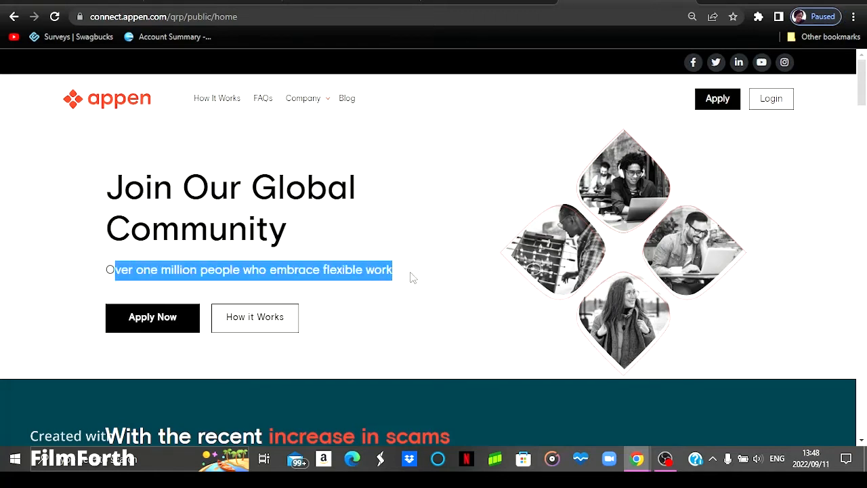
left_click(413, 277)
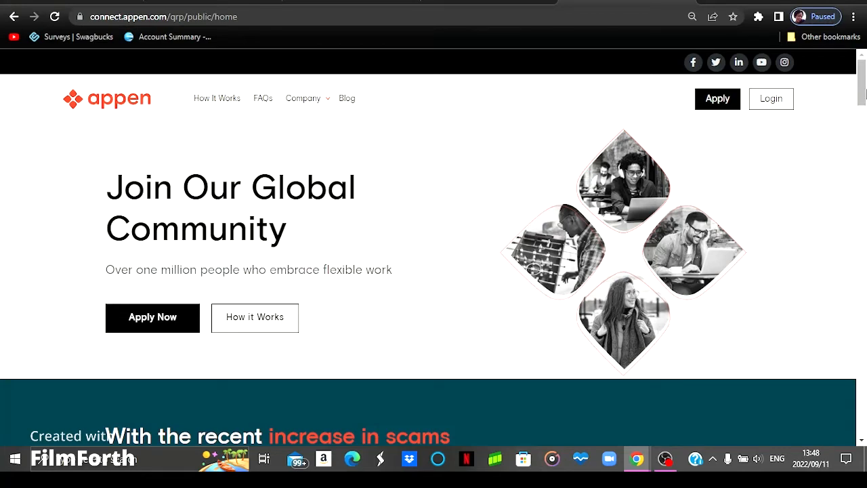
Scroll through the benefits, flexible-work and testimonial sections, then back to the top
scroll("down", 3)
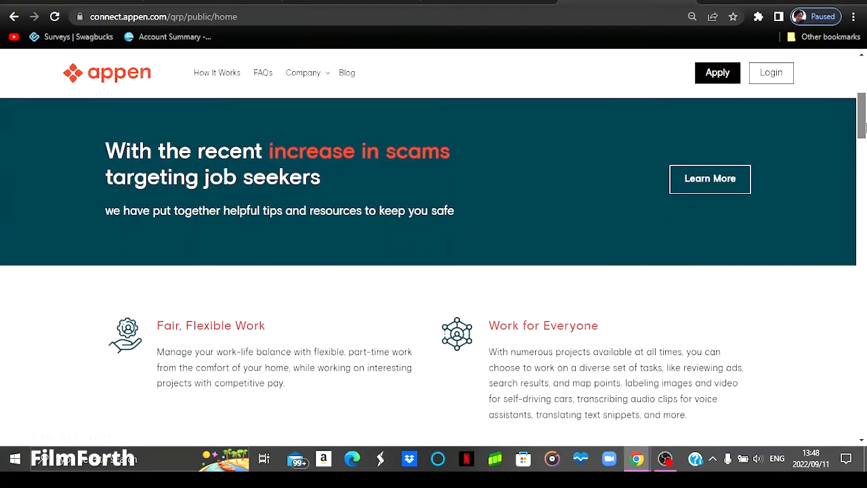
scroll("down", 3)
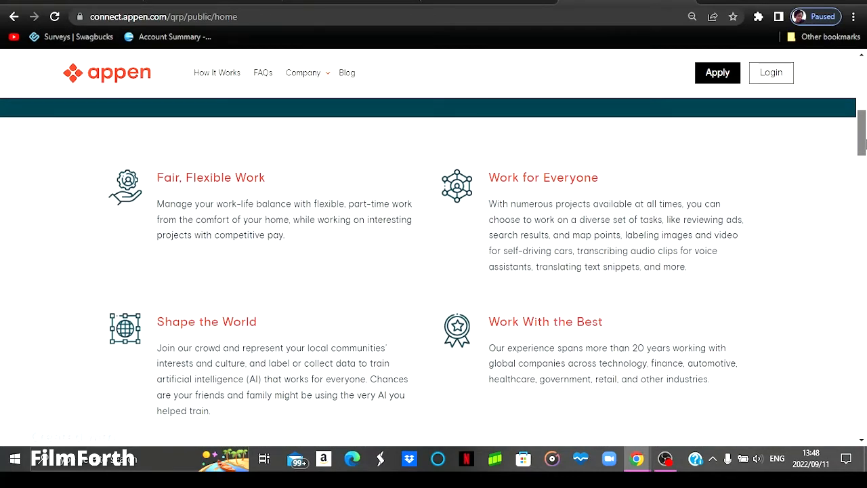
scroll("down", 3)
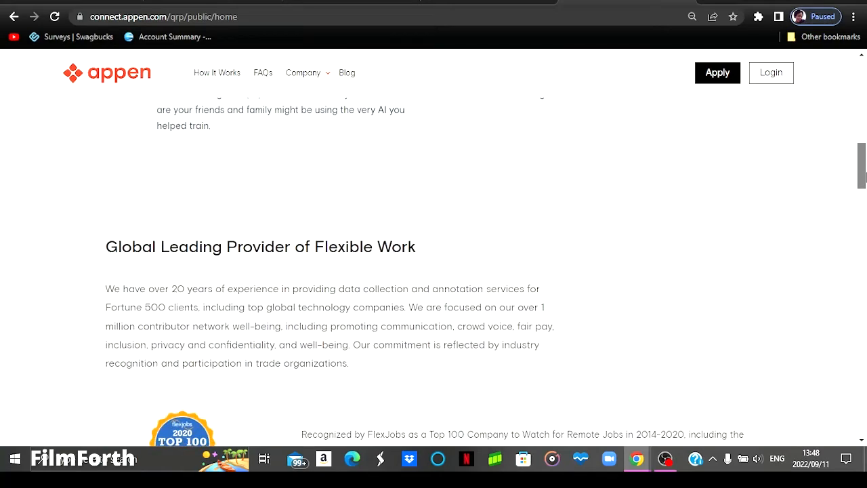
scroll("down", 3)
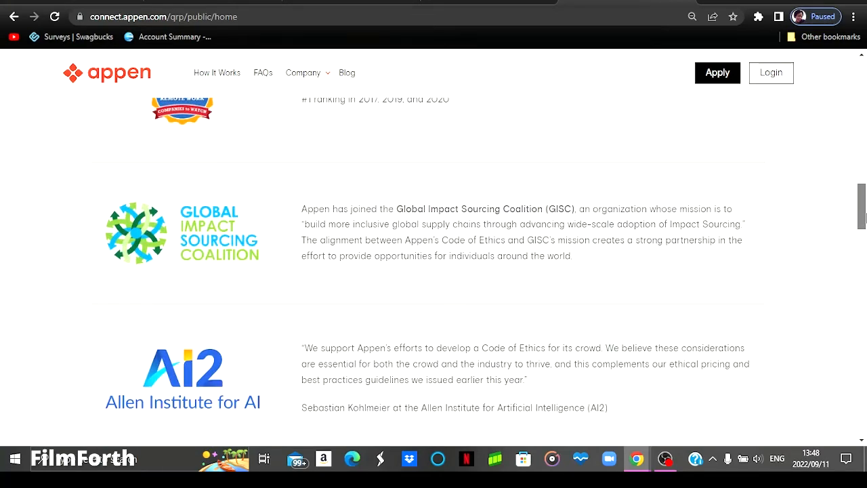
scroll("down", 3)
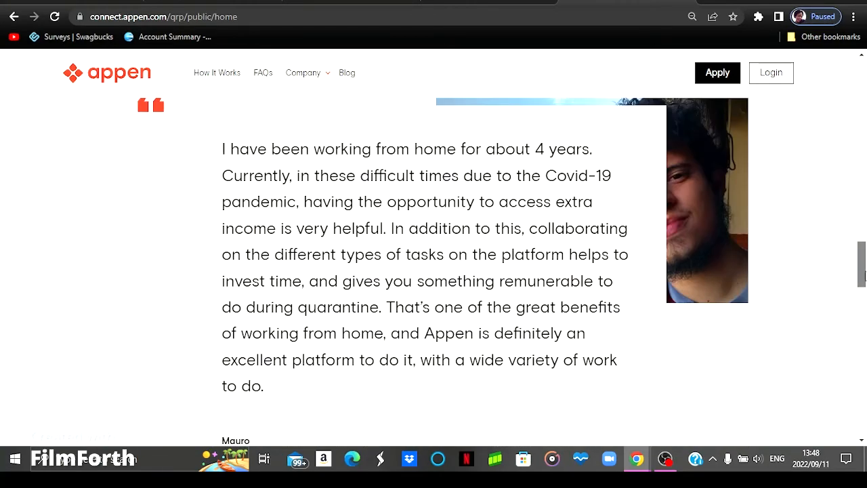
scroll("down", 3)
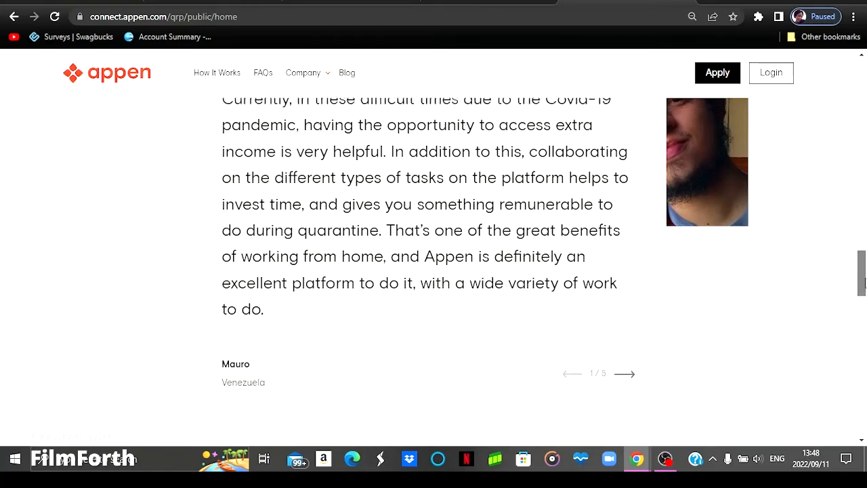
scroll("up", 3)
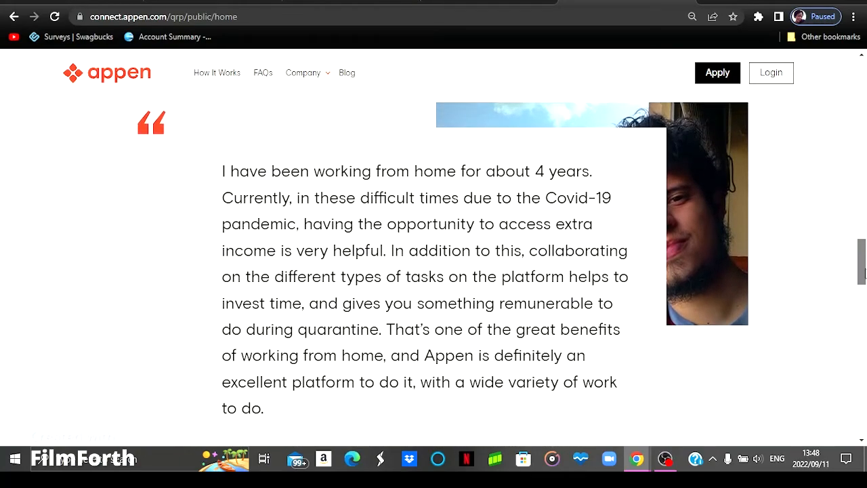
scroll("down", 3)
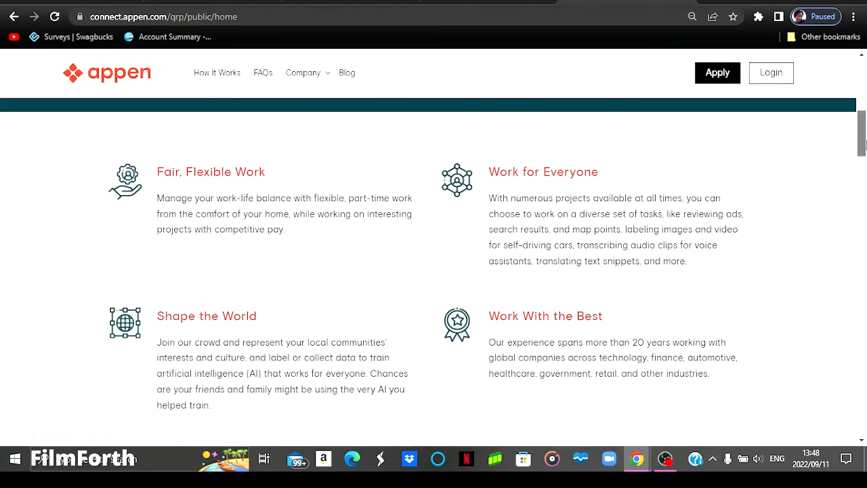
scroll("up", 3)
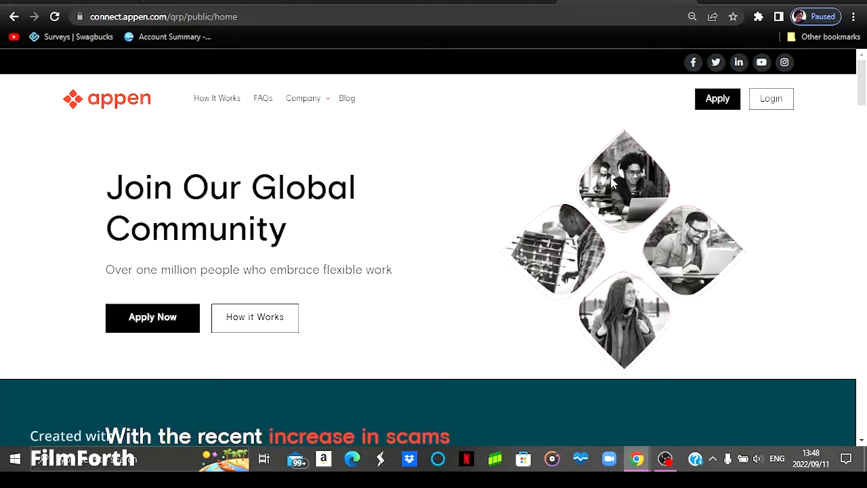
mouse_move(136, 323)
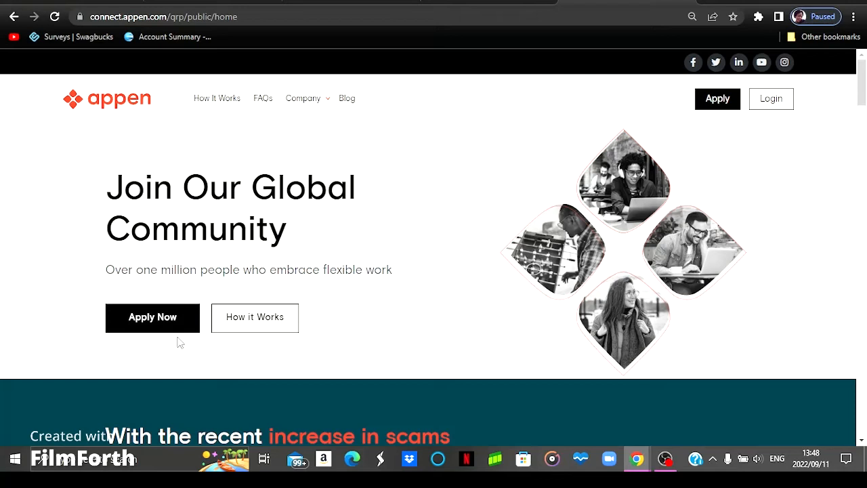
mouse_move(288, 368)
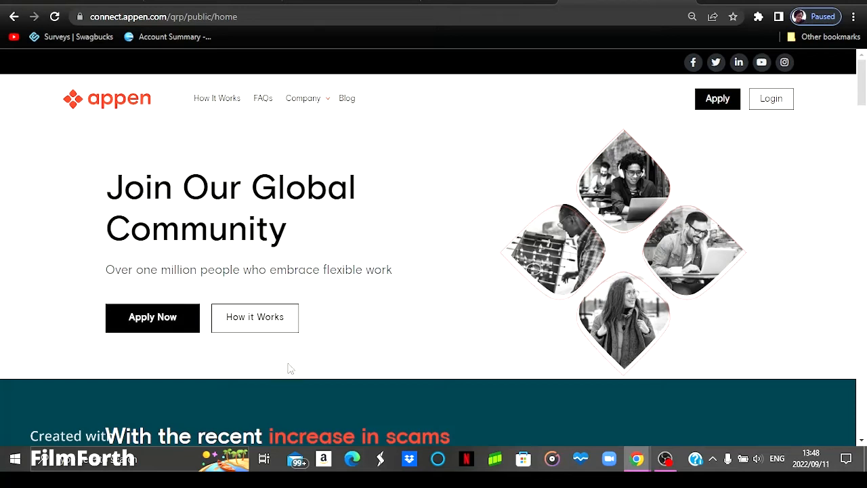
mouse_move(764, 153)
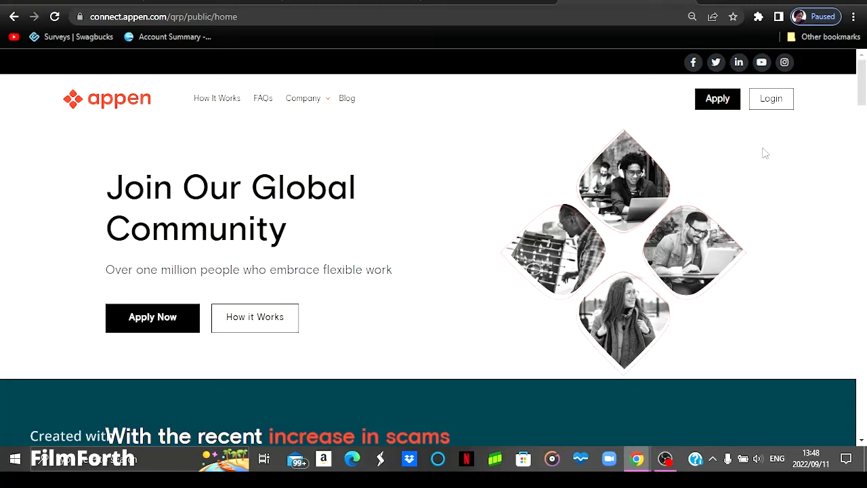
mouse_move(798, 127)
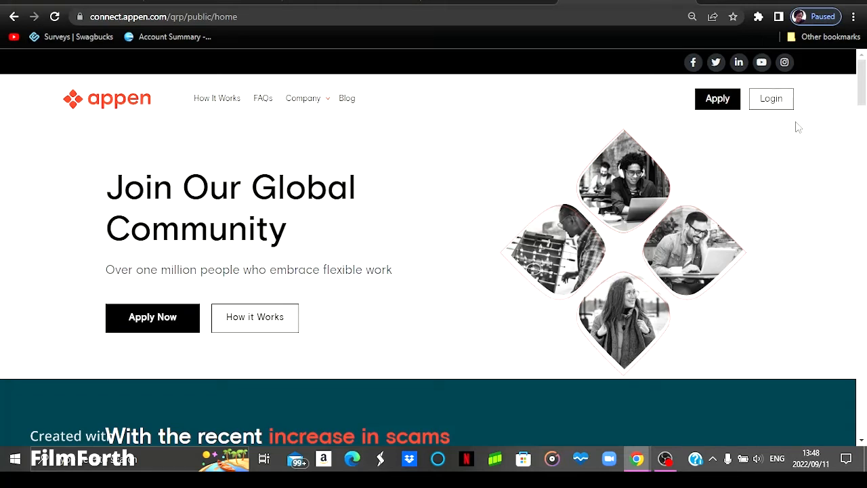
mouse_move(787, 138)
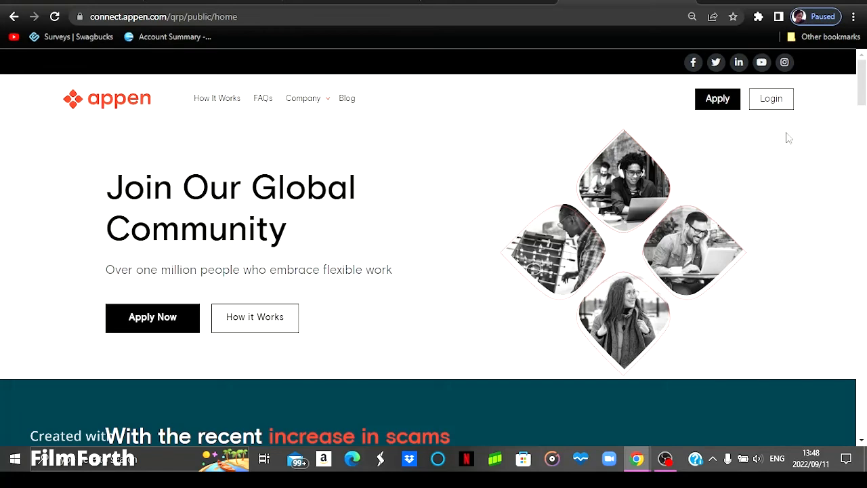
mouse_move(698, 137)
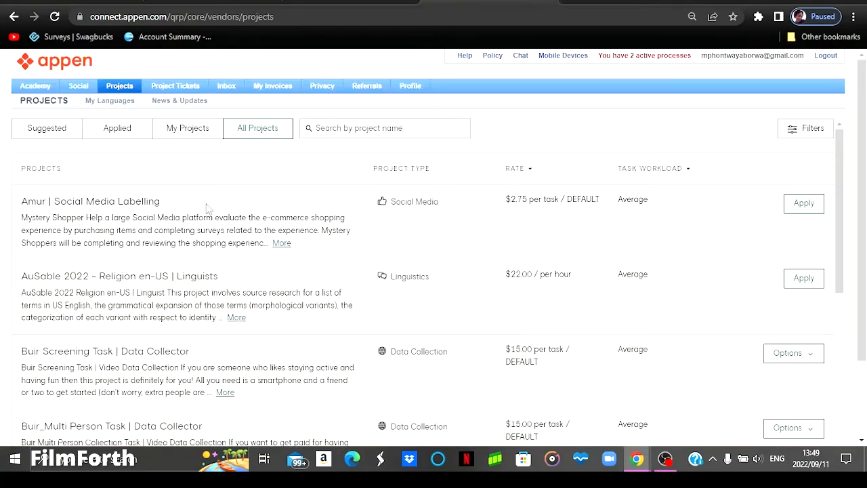
mouse_move(321, 209)
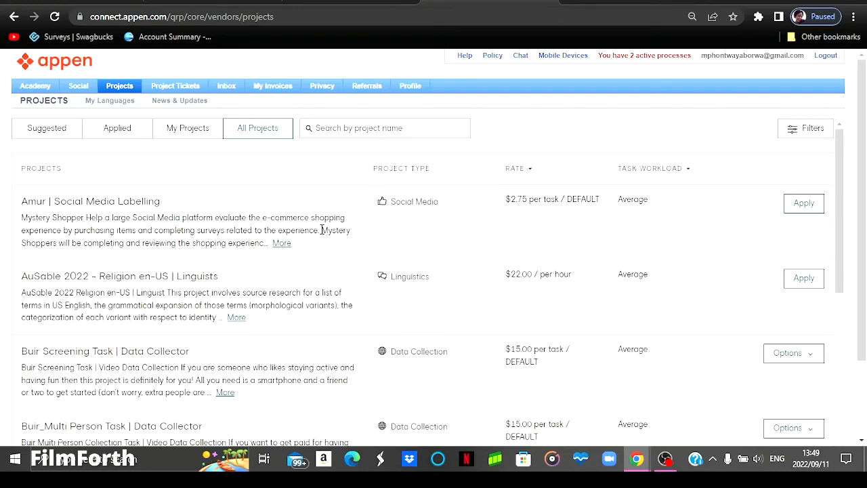
mouse_move(357, 259)
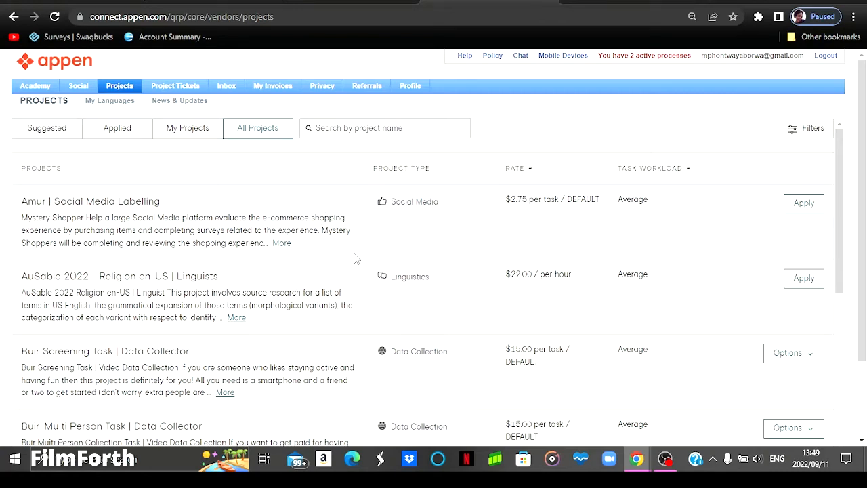
mouse_move(50, 227)
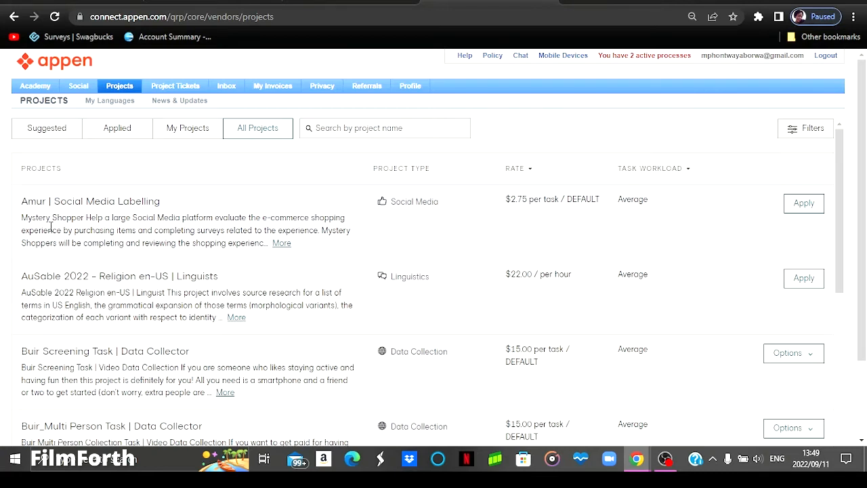
mouse_move(521, 224)
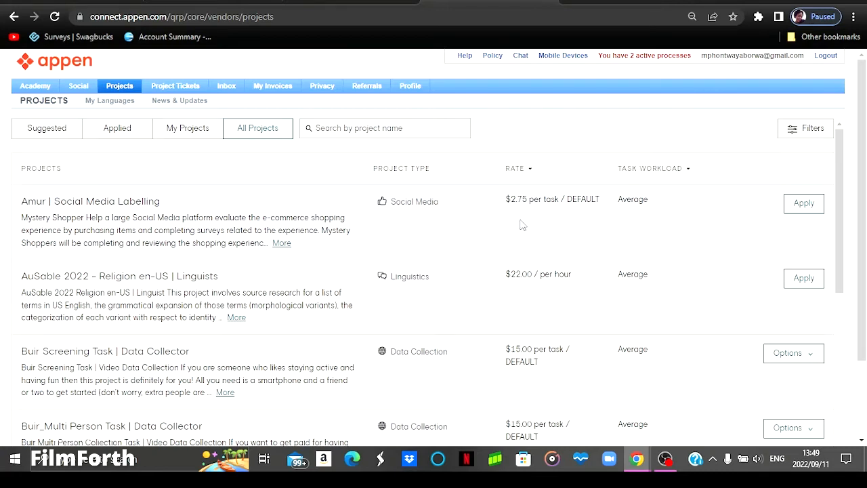
mouse_move(546, 217)
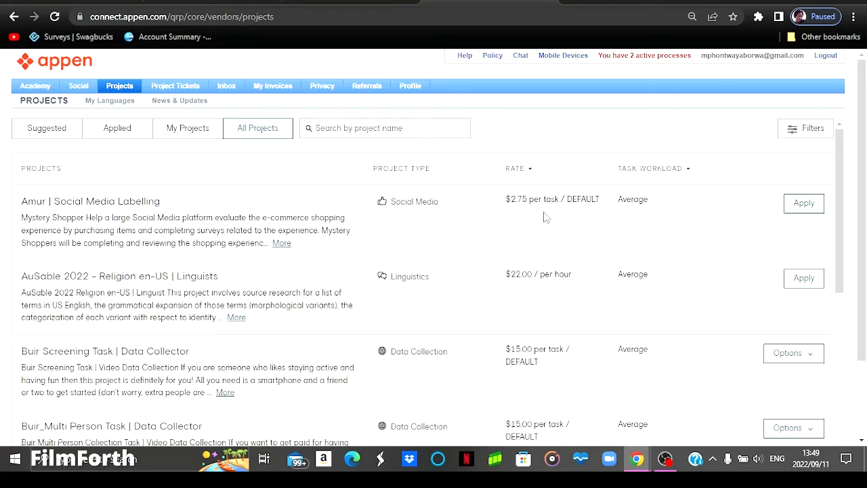
mouse_move(270, 247)
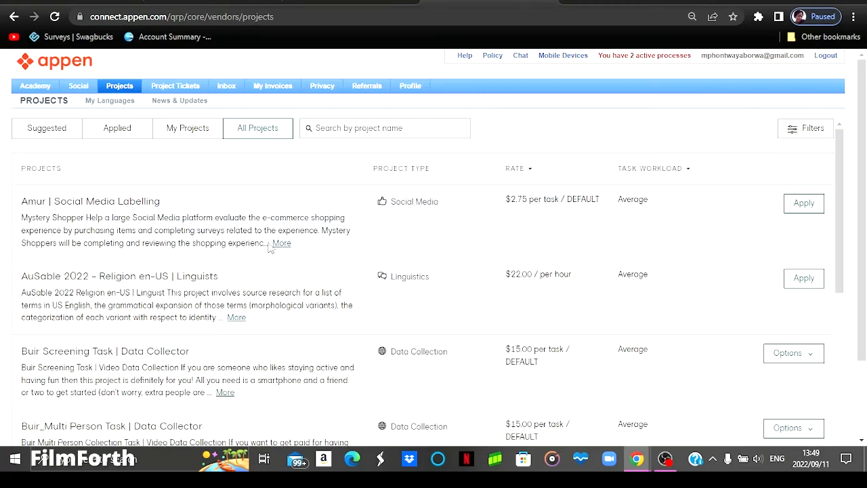
mouse_move(152, 197)
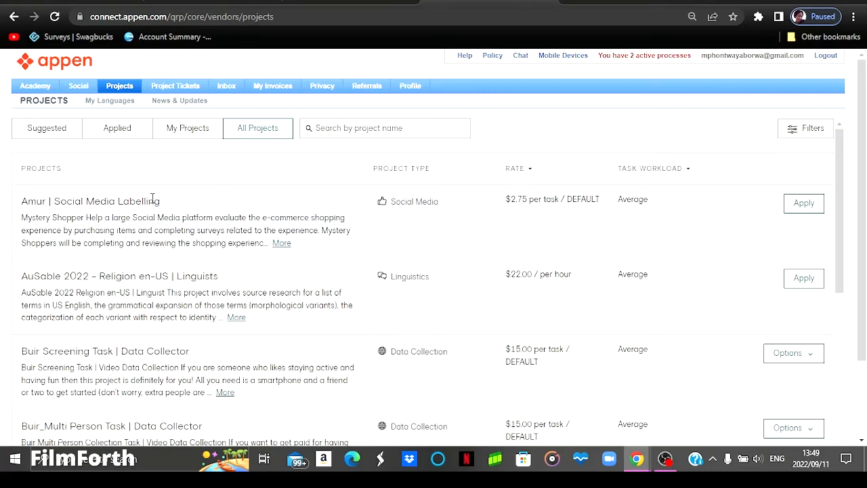
mouse_move(258, 325)
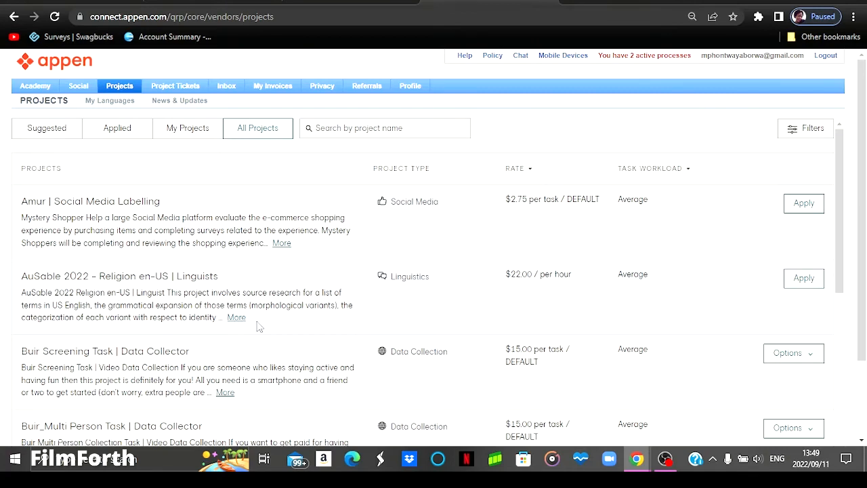
mouse_move(531, 283)
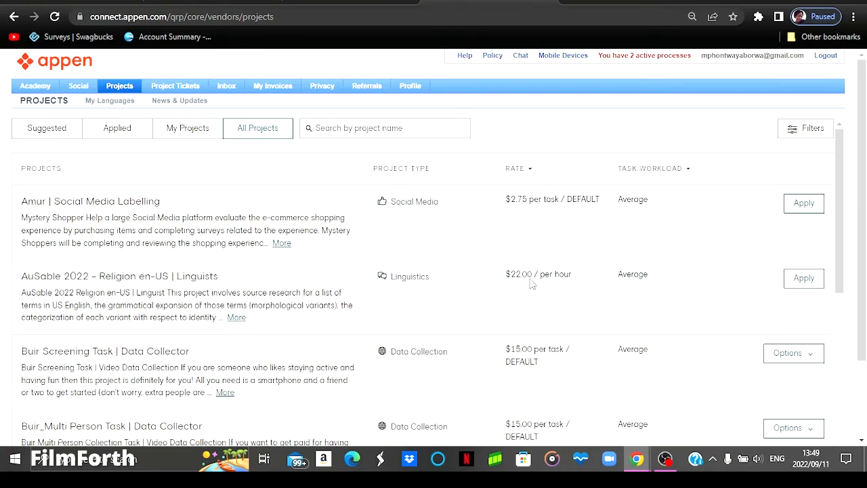
Highlight the AuSable 2022 linguist project's $22.00 per hour rate and workload
double_click(538, 274)
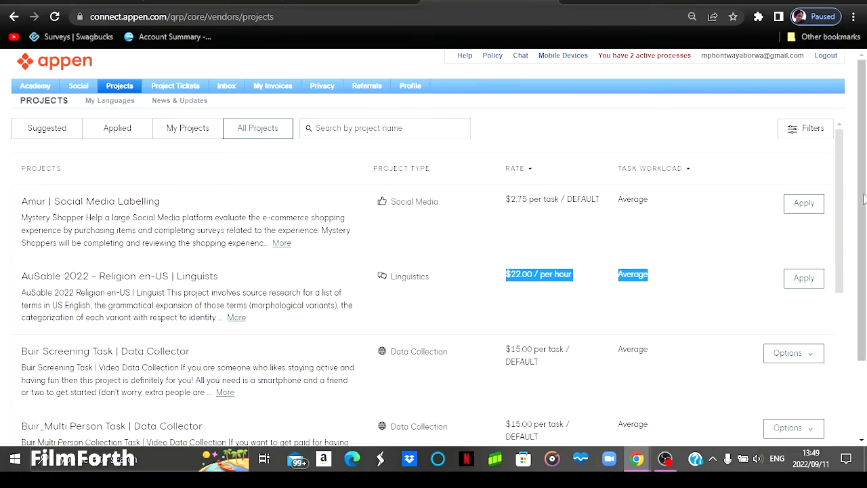
scroll("down", 3)
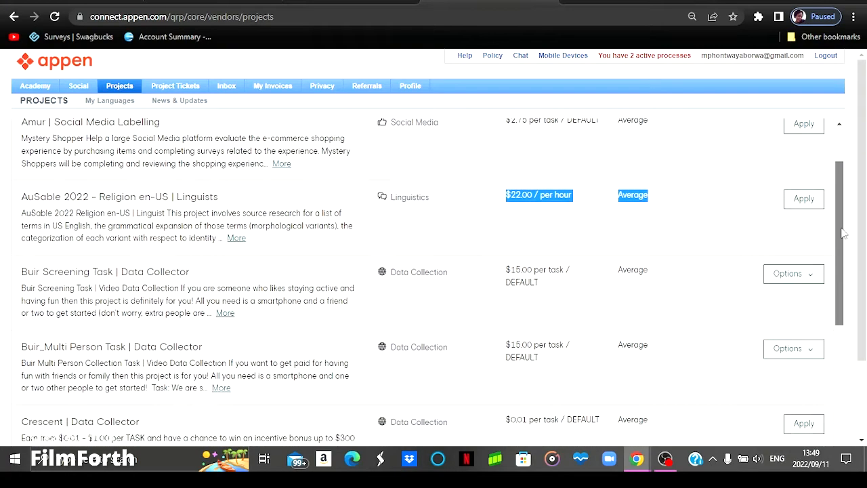
scroll("down", 3)
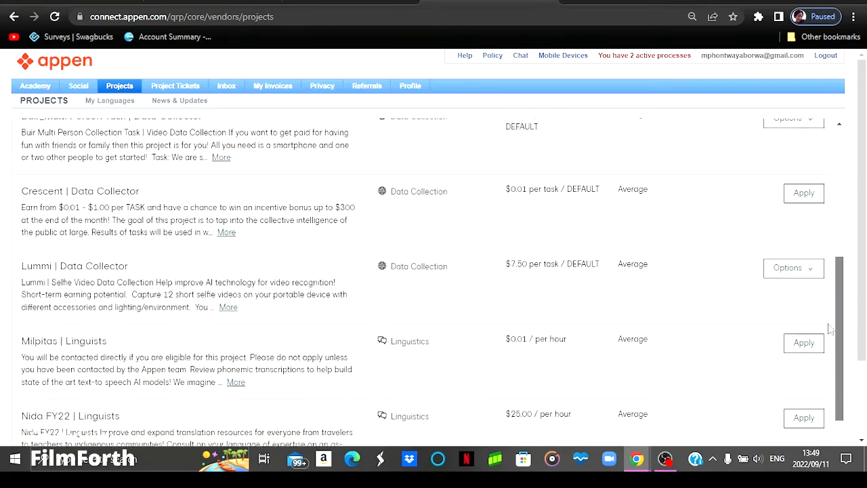
scroll("down", 3)
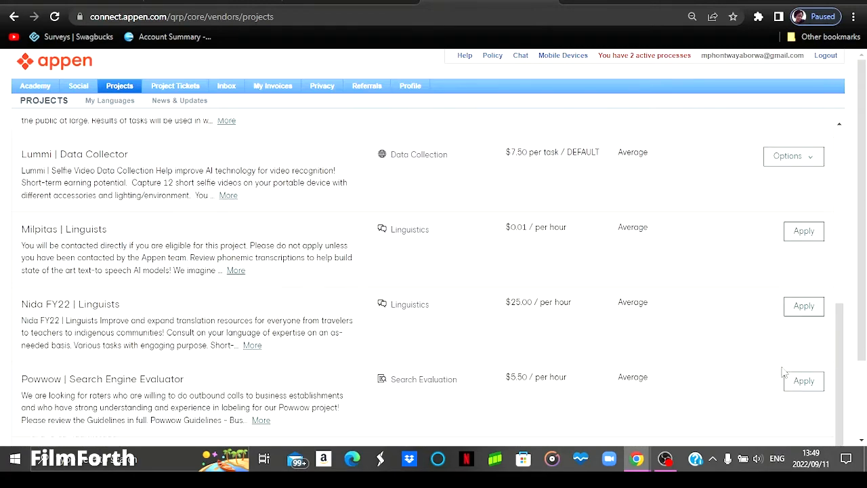
mouse_move(507, 309)
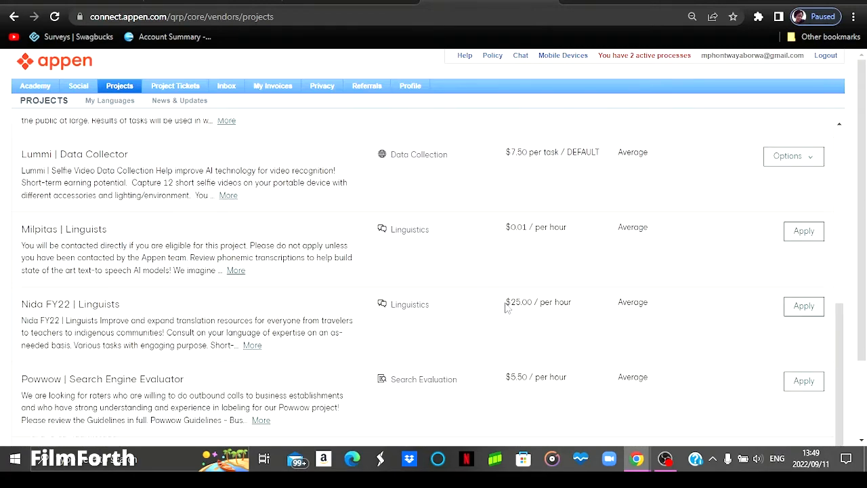
double_click(537, 301)
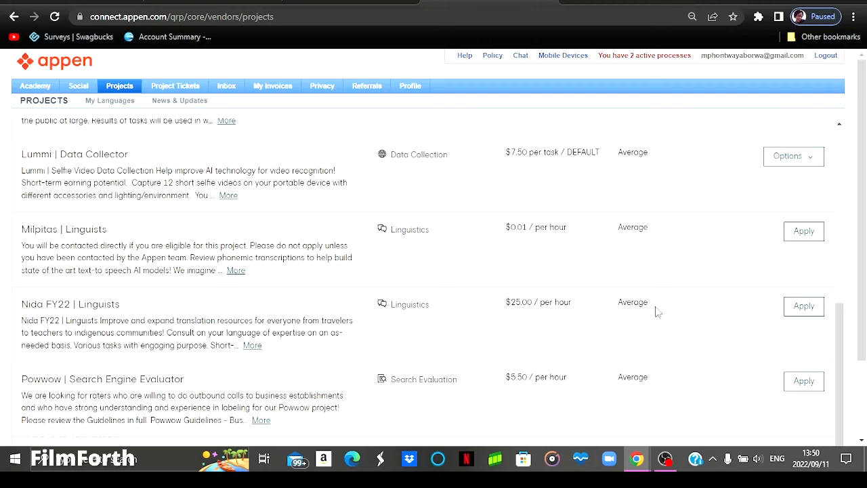
mouse_move(335, 317)
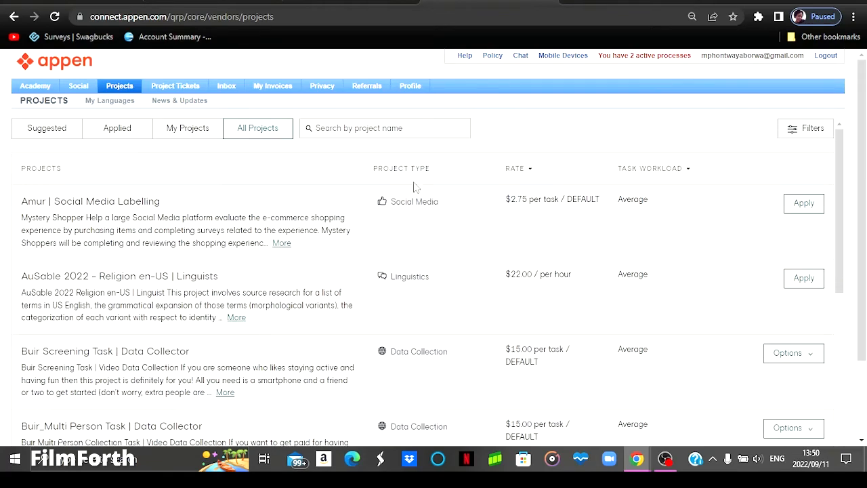
mouse_move(211, 137)
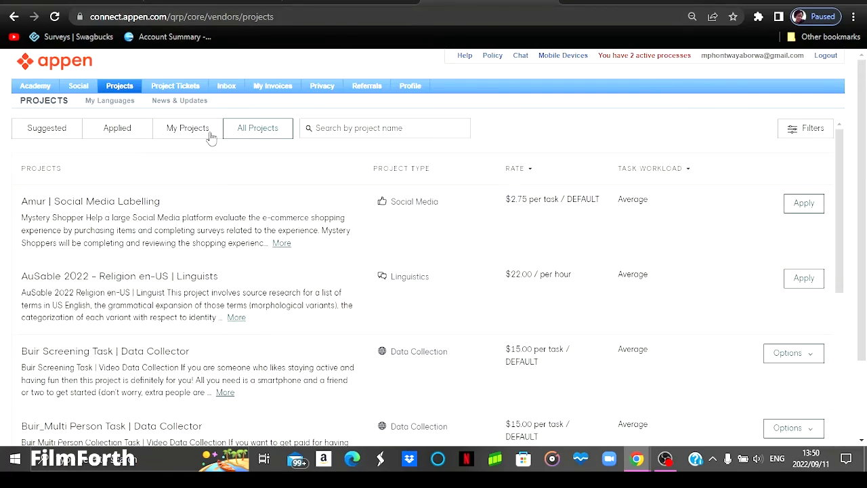
mouse_move(540, 188)
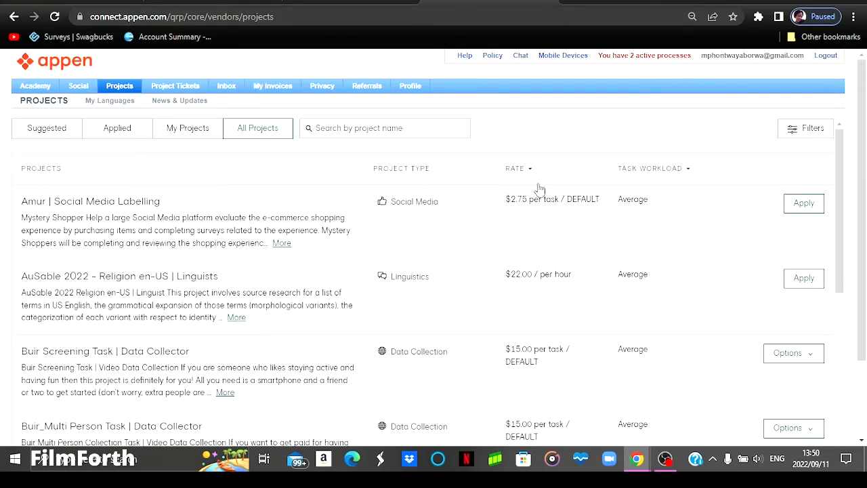